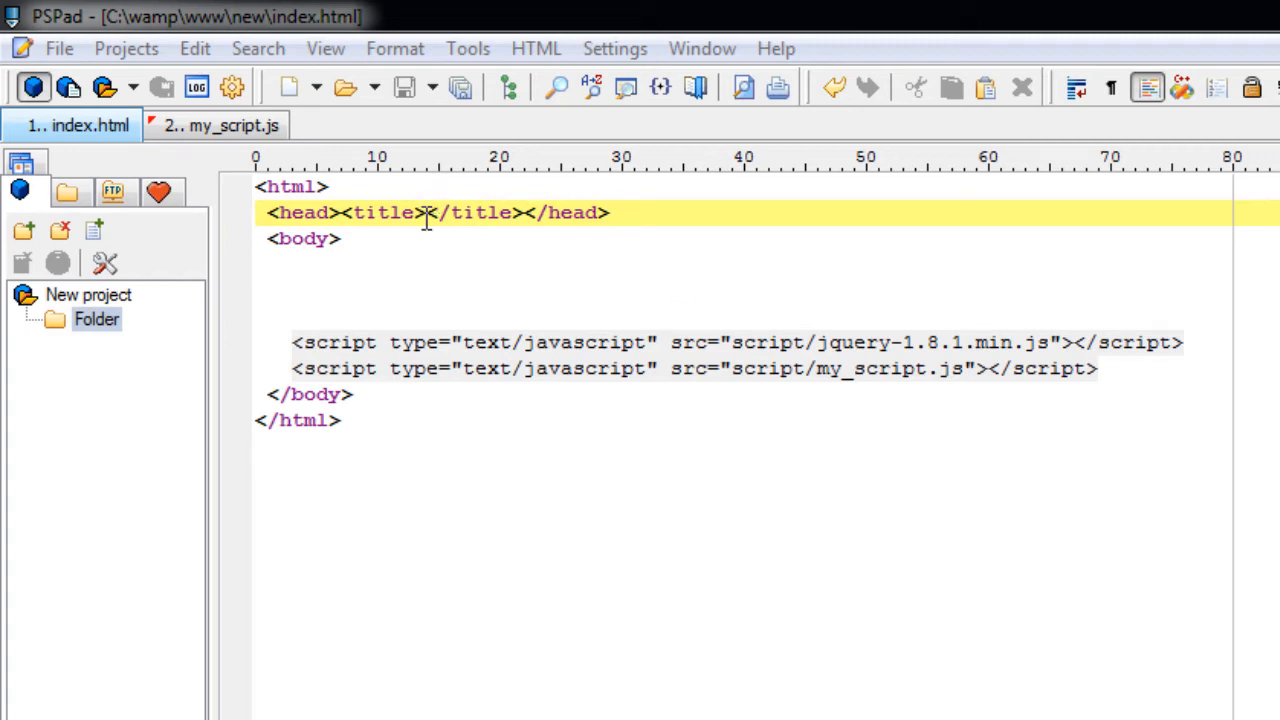
Write the title text Bind & Unbind: jQuery! between the title tags of index.html
text(Bin)
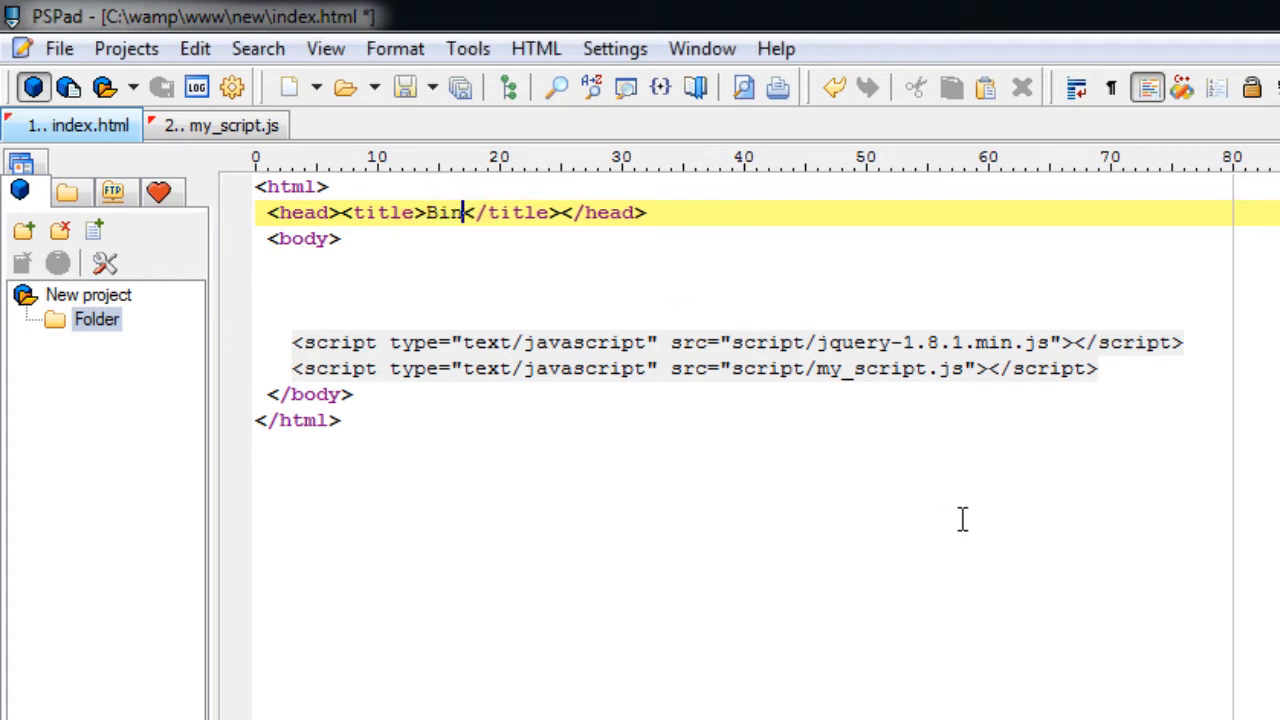
text(d &)
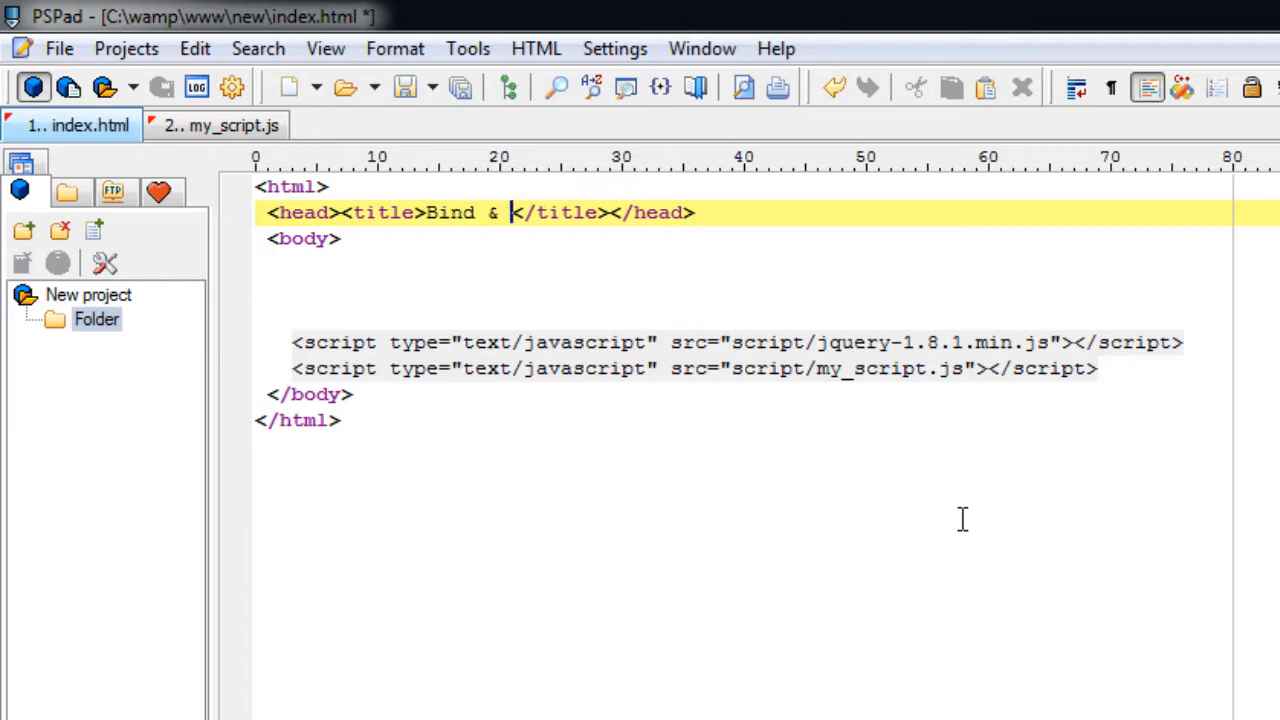
text(Unbind)
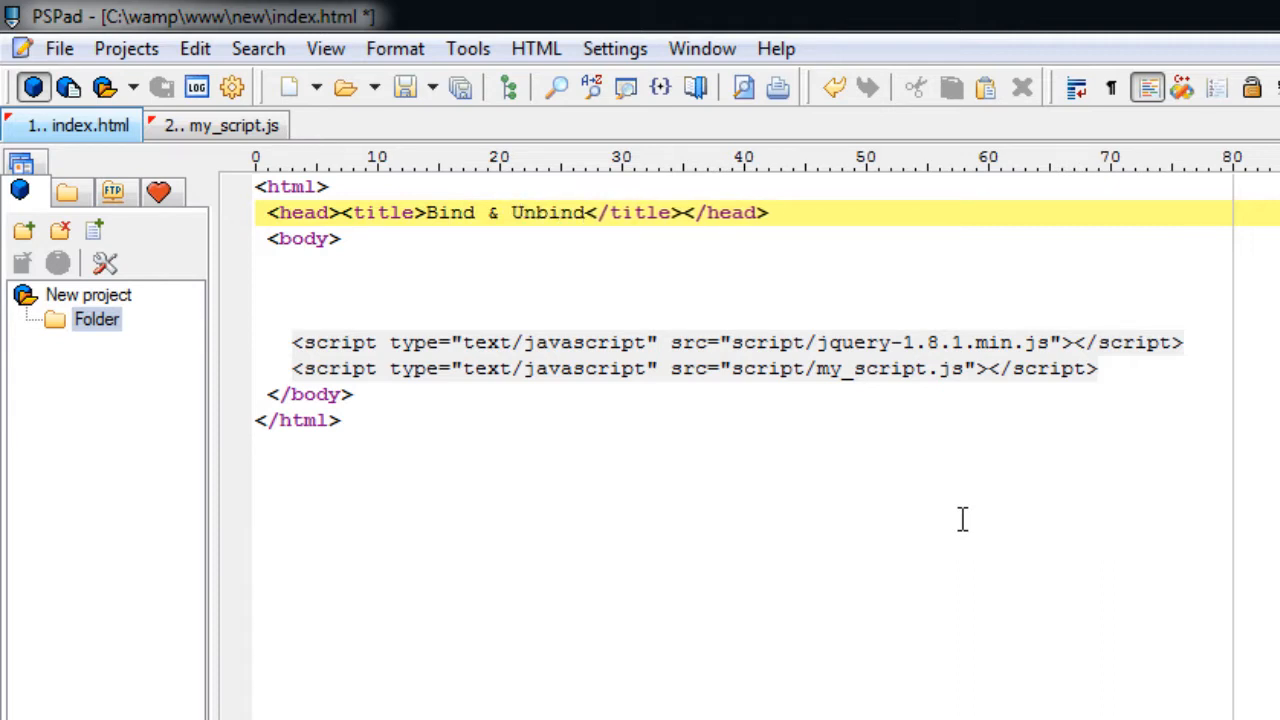
text(: jQue)
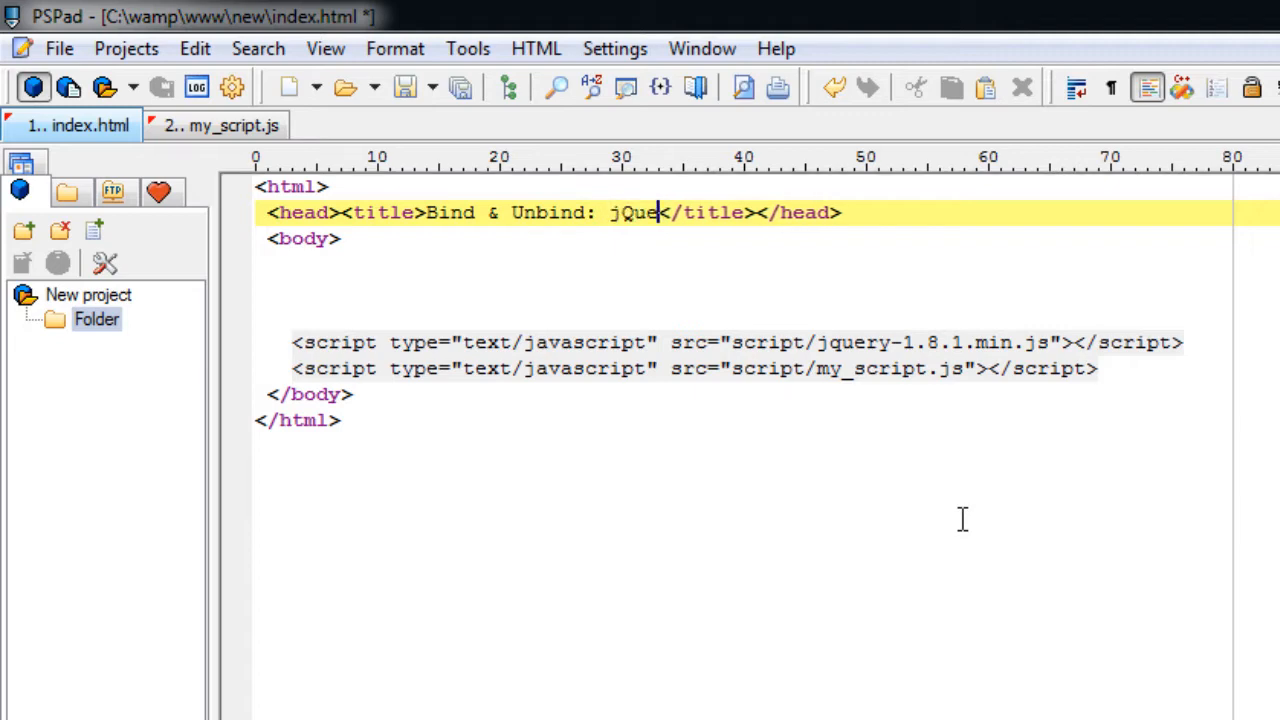
text(ry!)
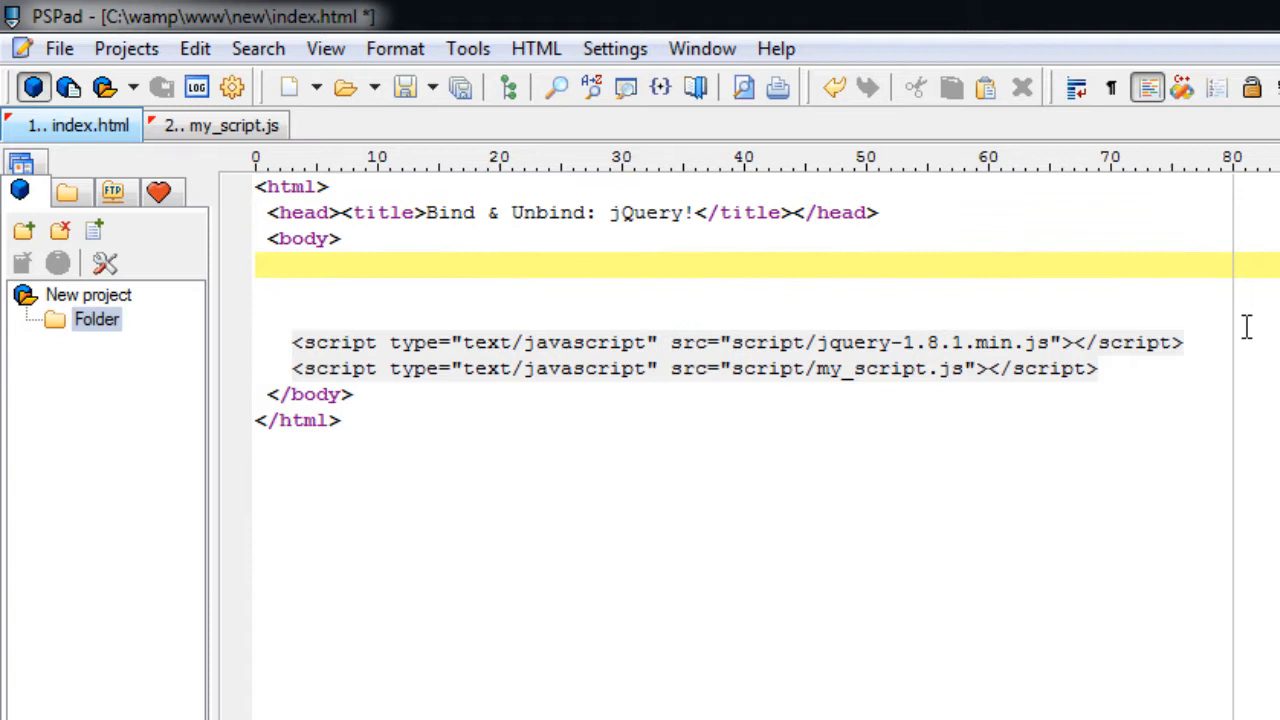
Add <p> paragraphs Apple, Oracle and Microsoft to the page body
text(<p>)
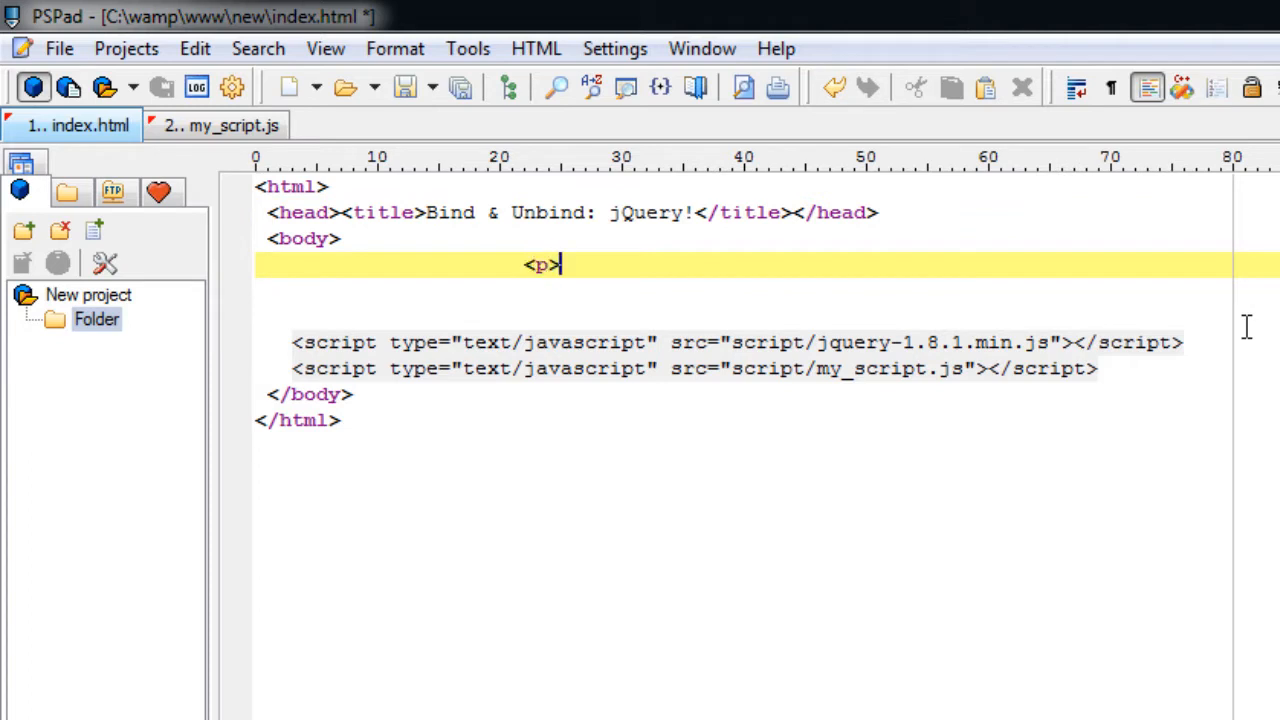
text(Microsoft</p>)
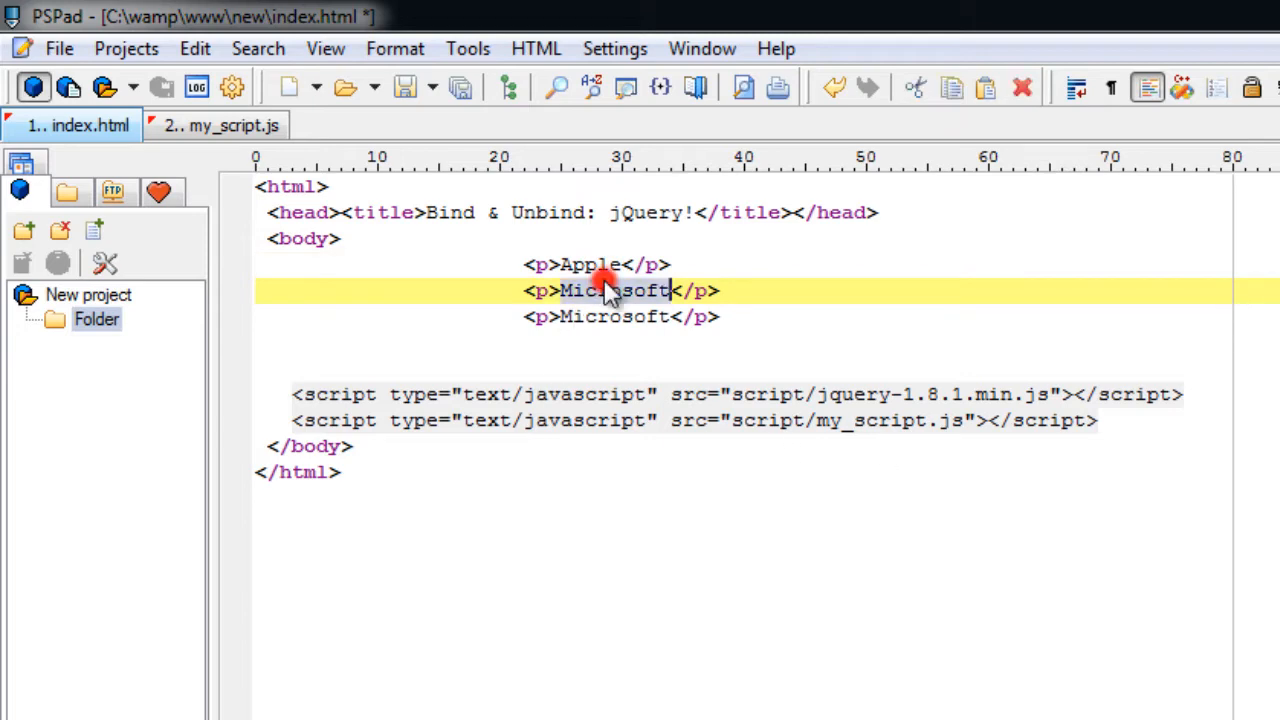
text(Orac)
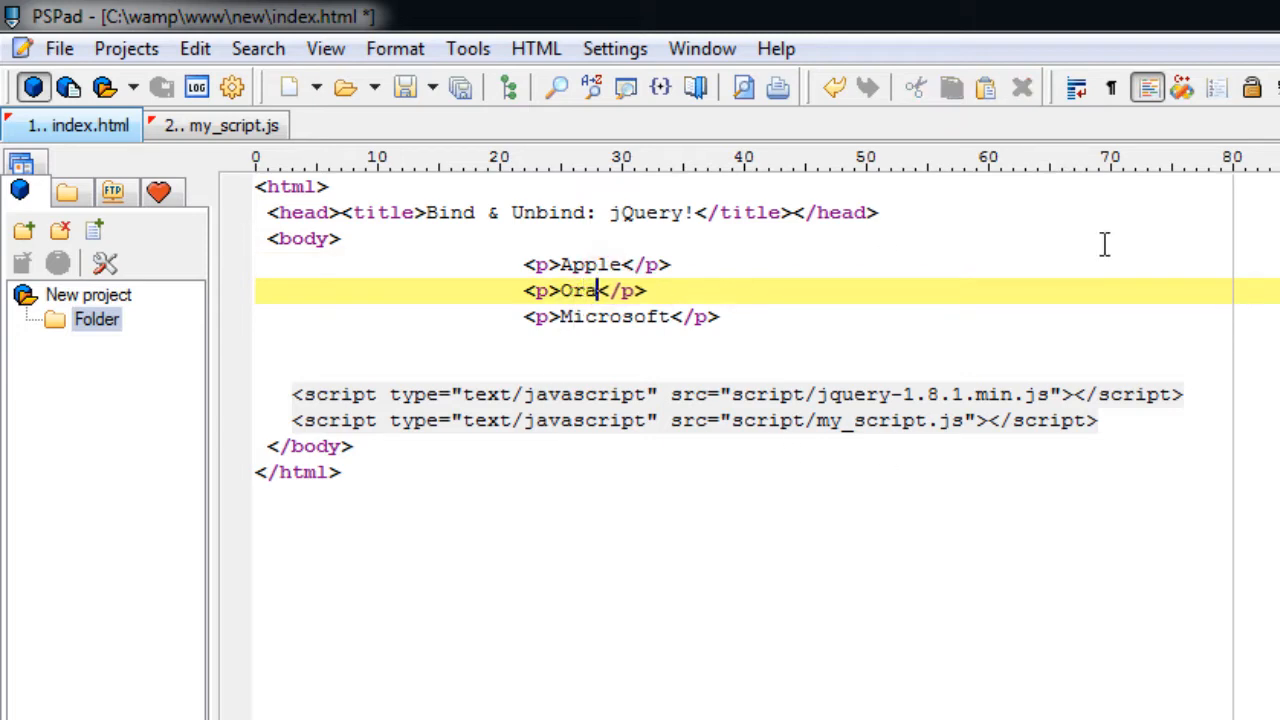
text(cle)
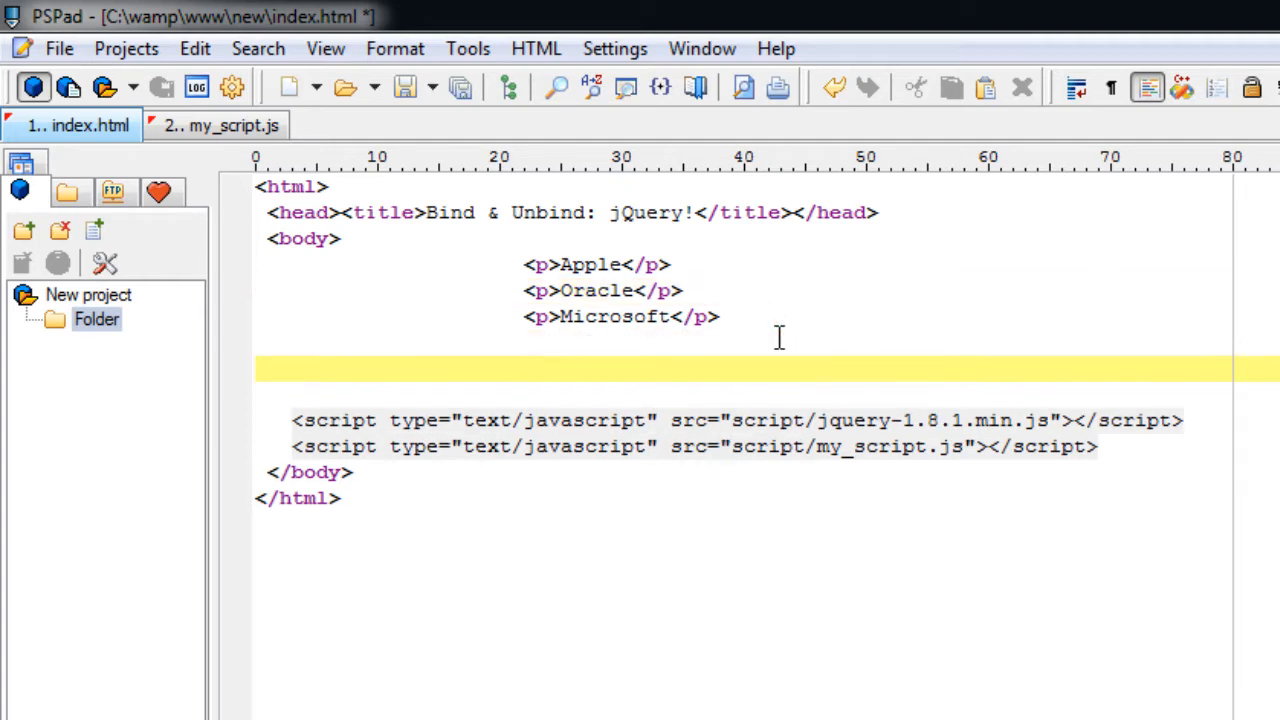
Add a <button>Unbind</button> element below the paragraphs and save
text(<button>)
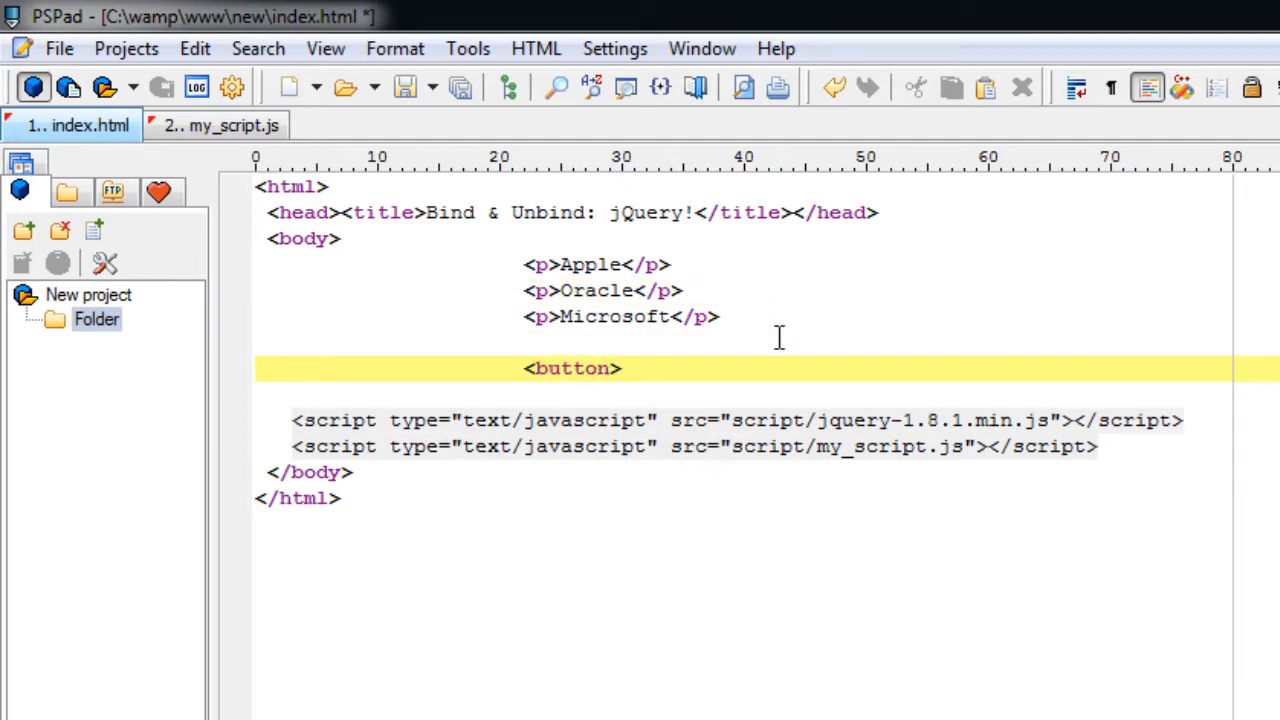
text(Unbi)
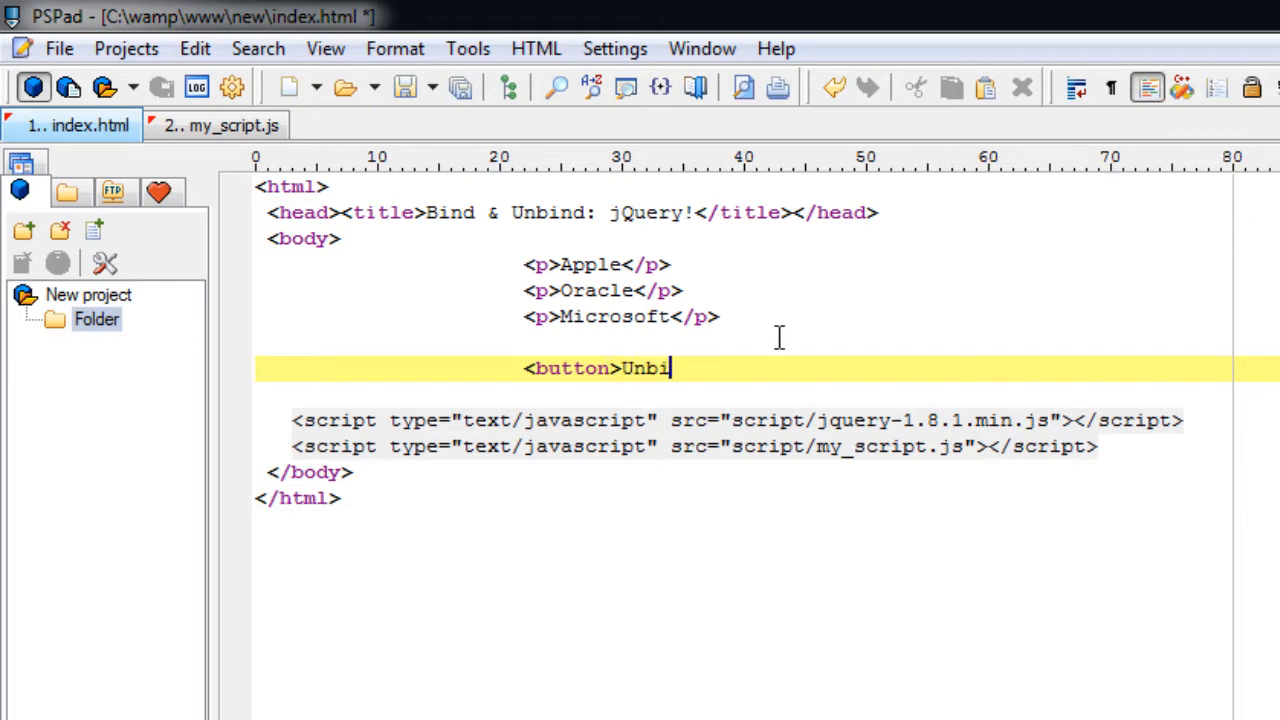
text(nd</>)
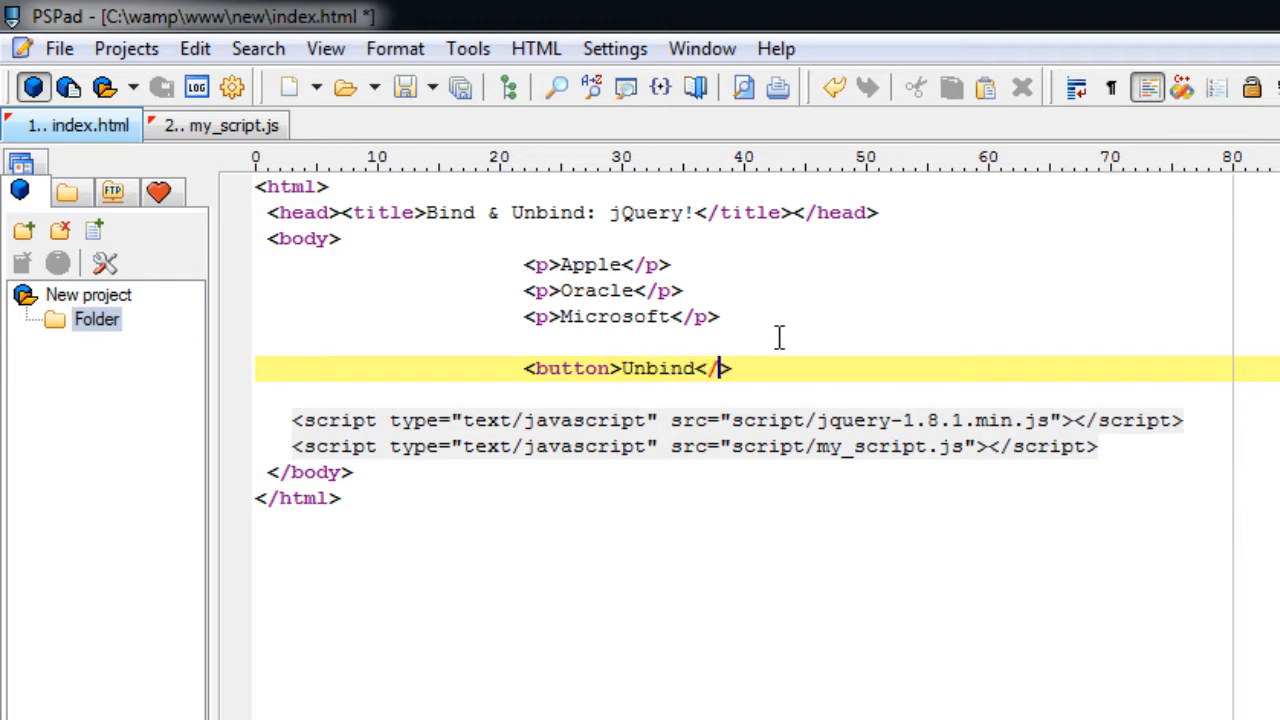
text(button>)
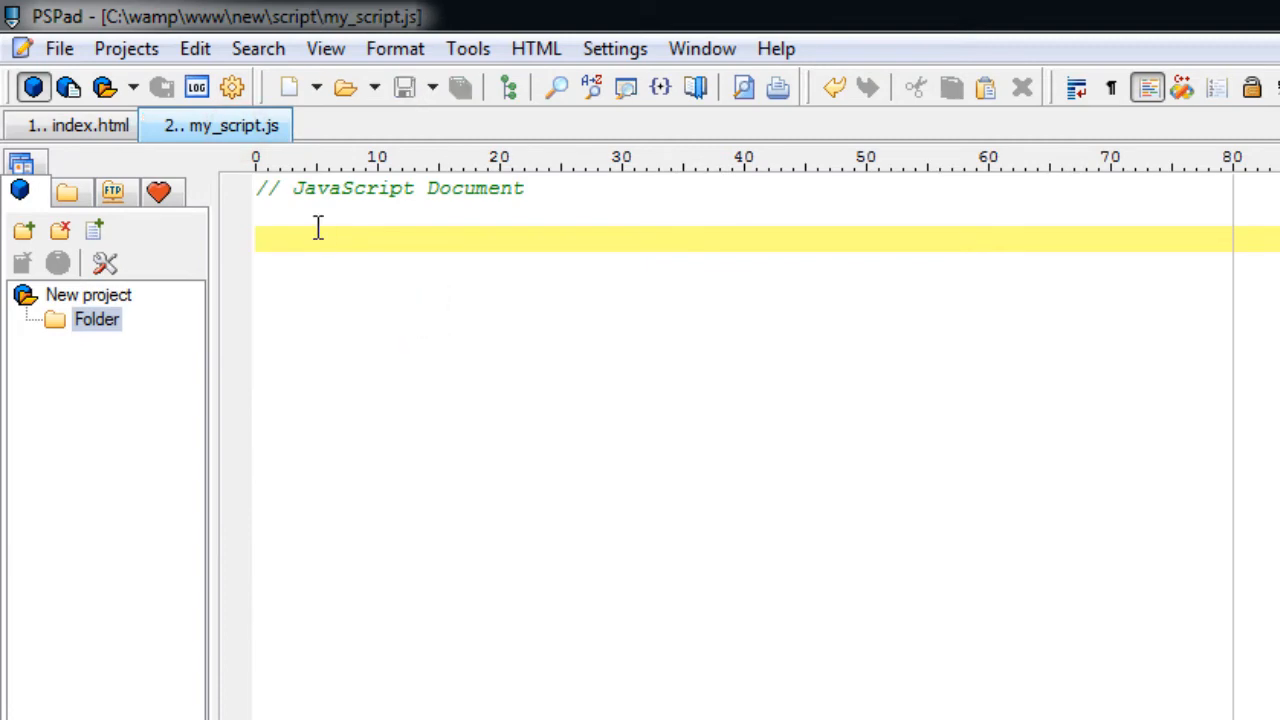
View index.html in Chrome, seeing the three paragraphs and trying the Unbind button
click(78, 125)
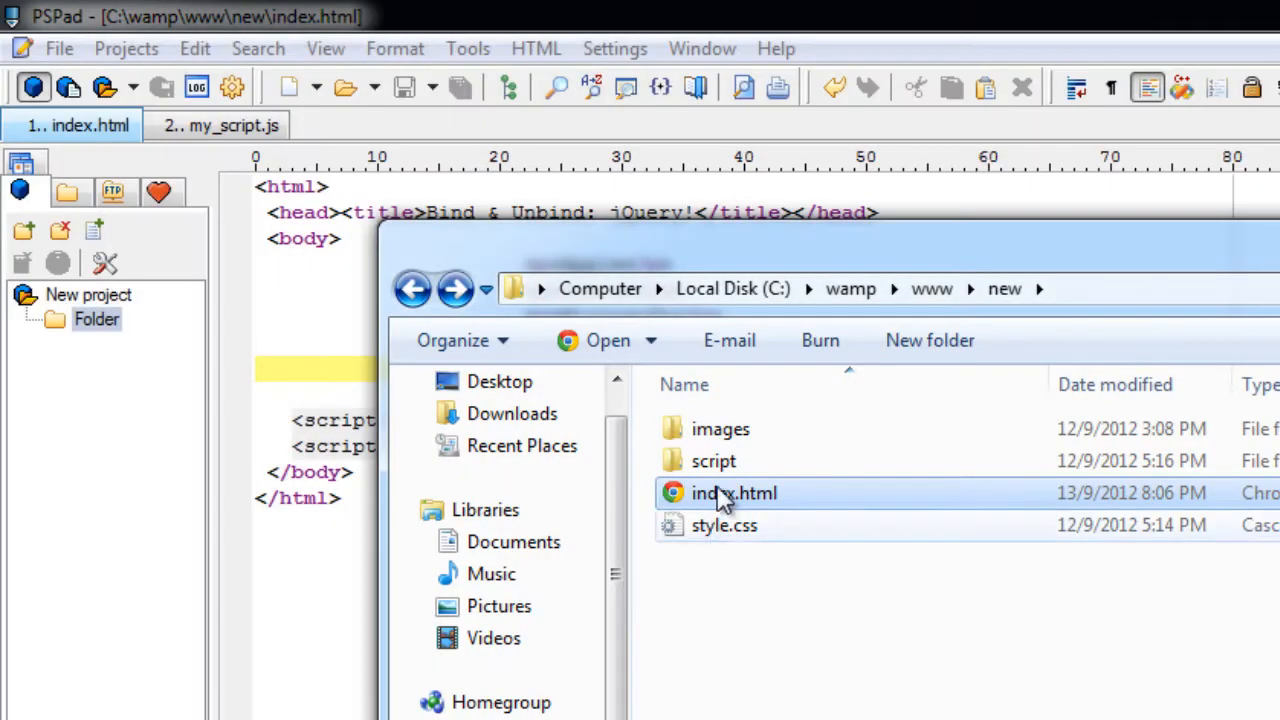
double_click(734, 493)
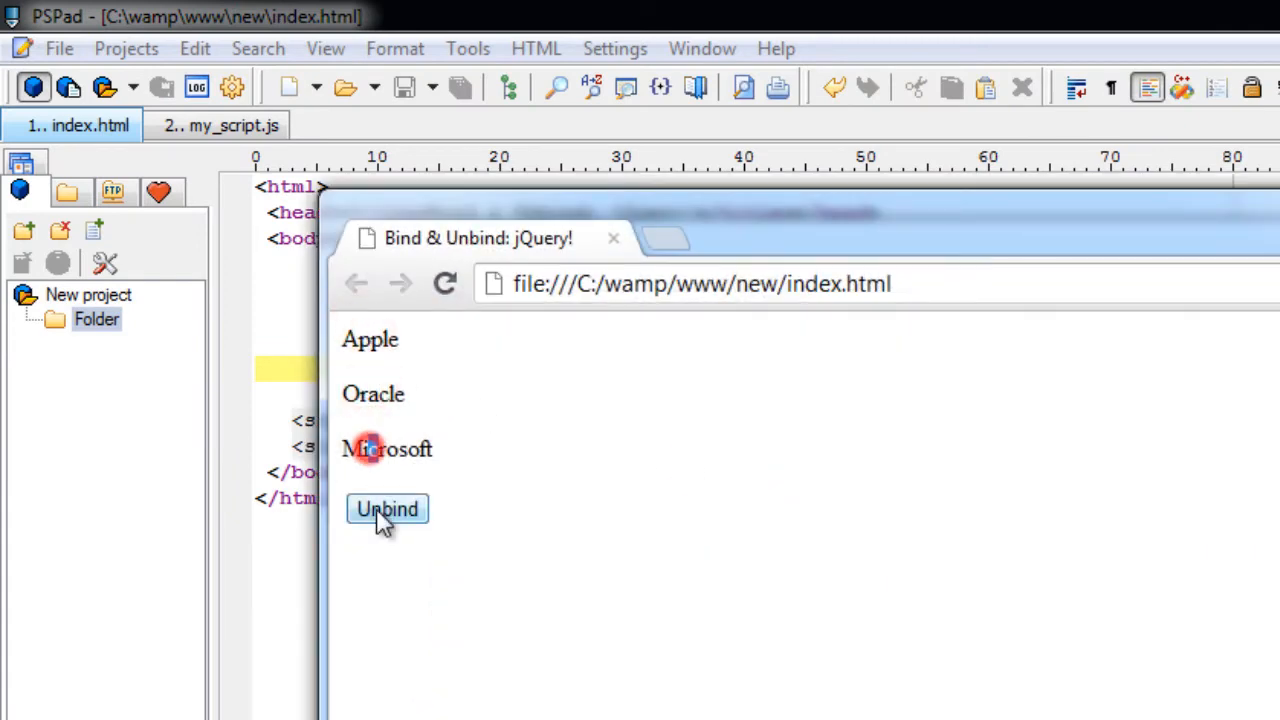
click(387, 509)
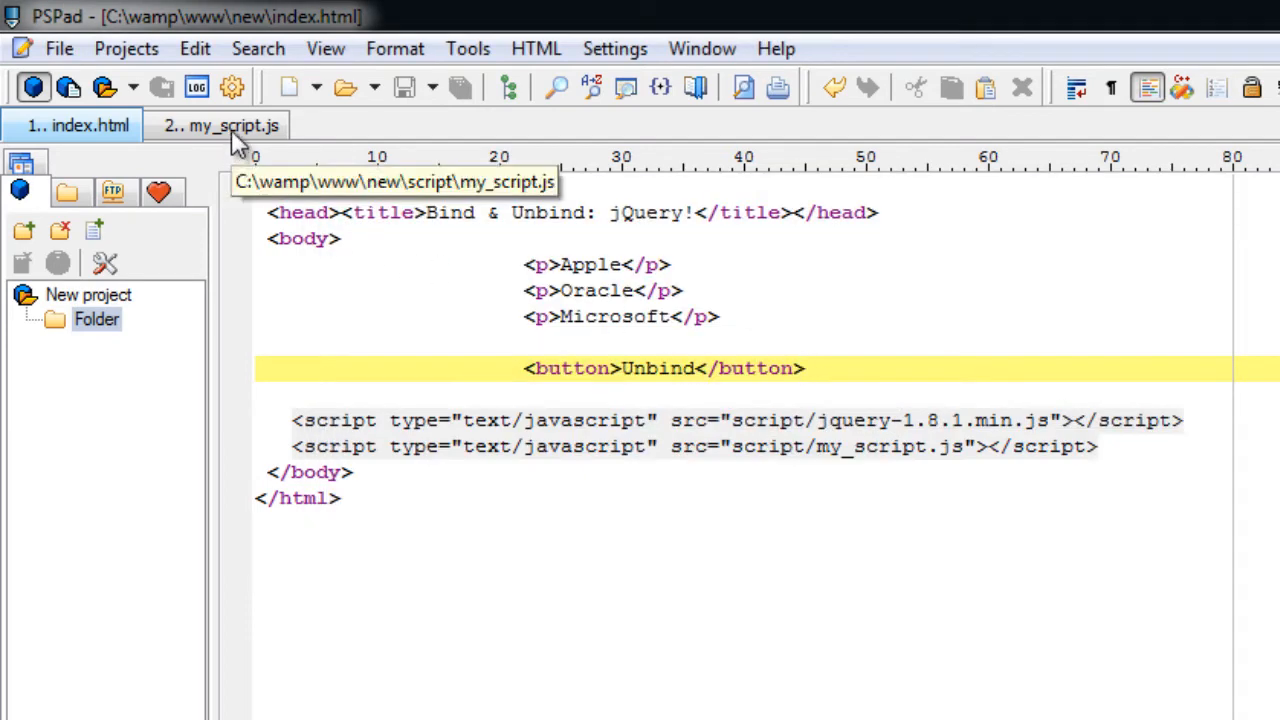
Write an empty $(document).ready( function() { }); wrapper in my_script.js
click(230, 125)
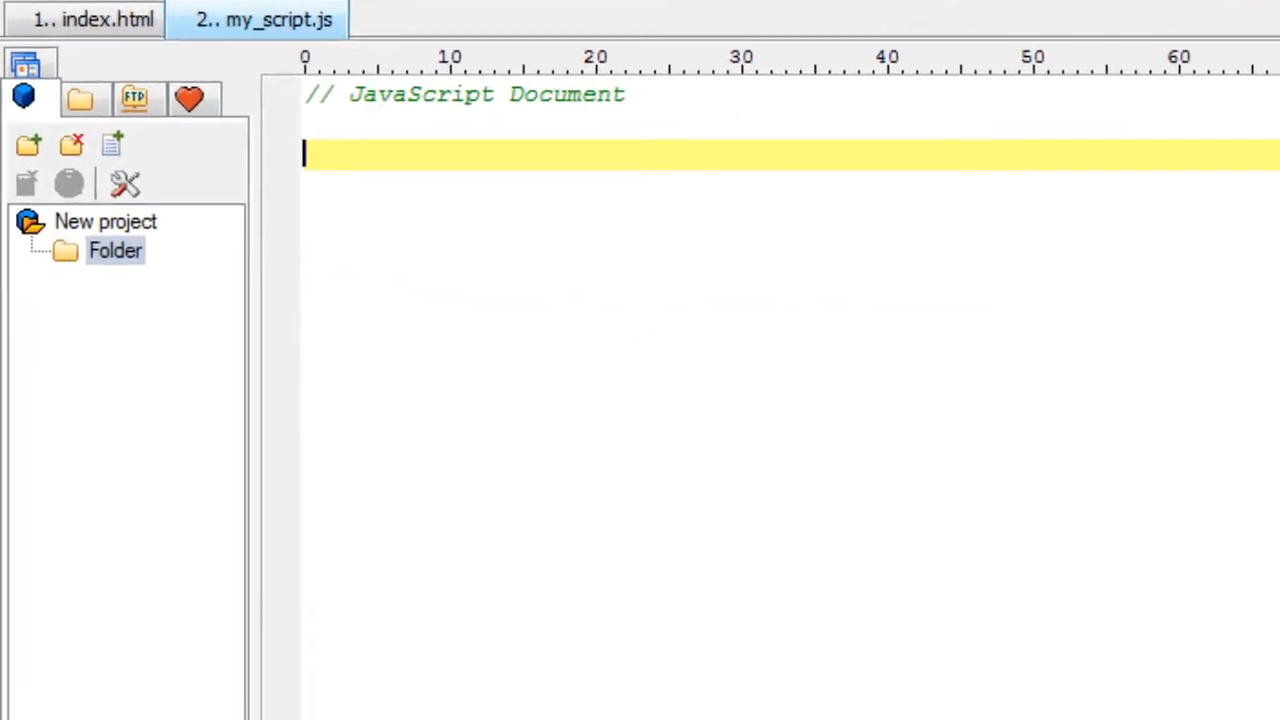
text($())
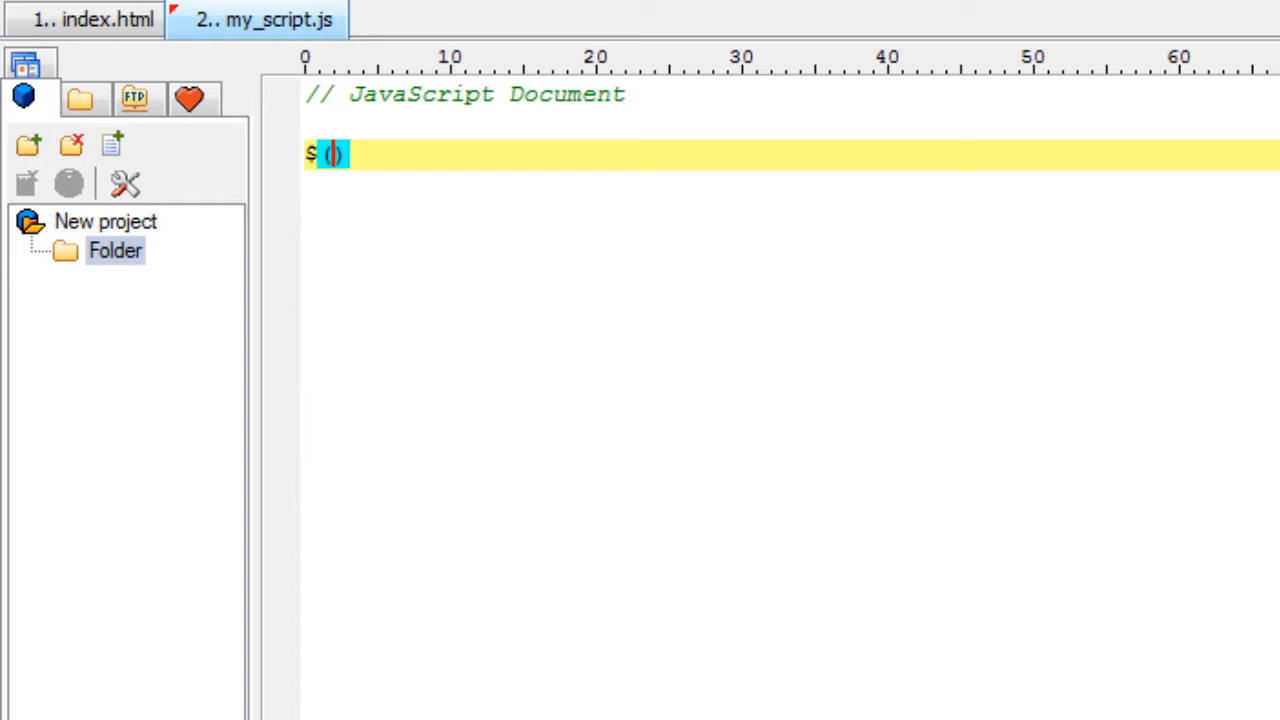
text(document)
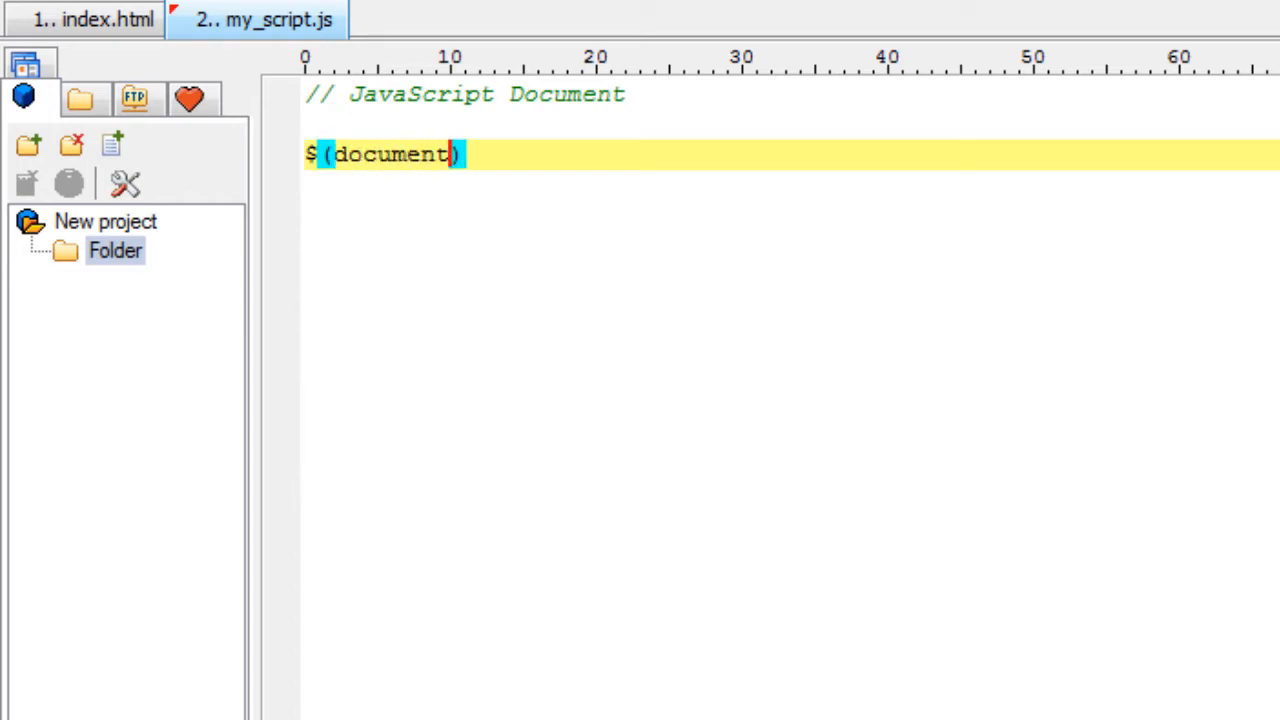
text(.r)
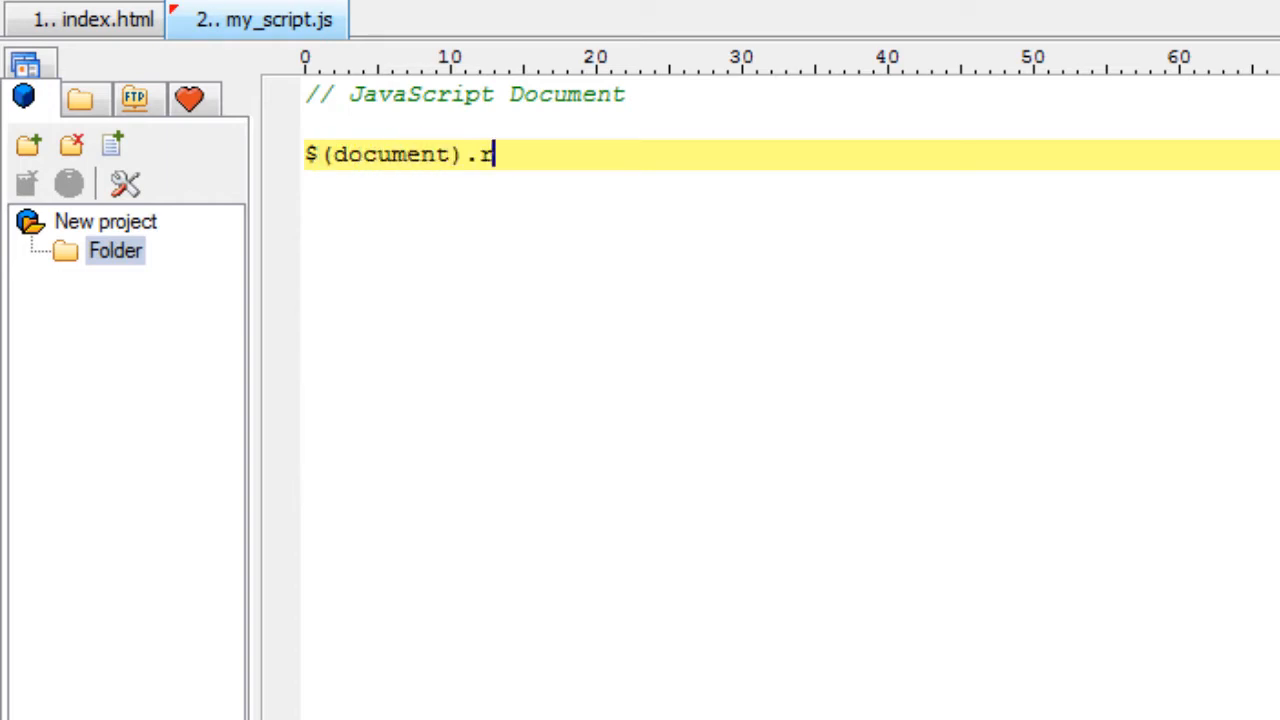
text(eady())
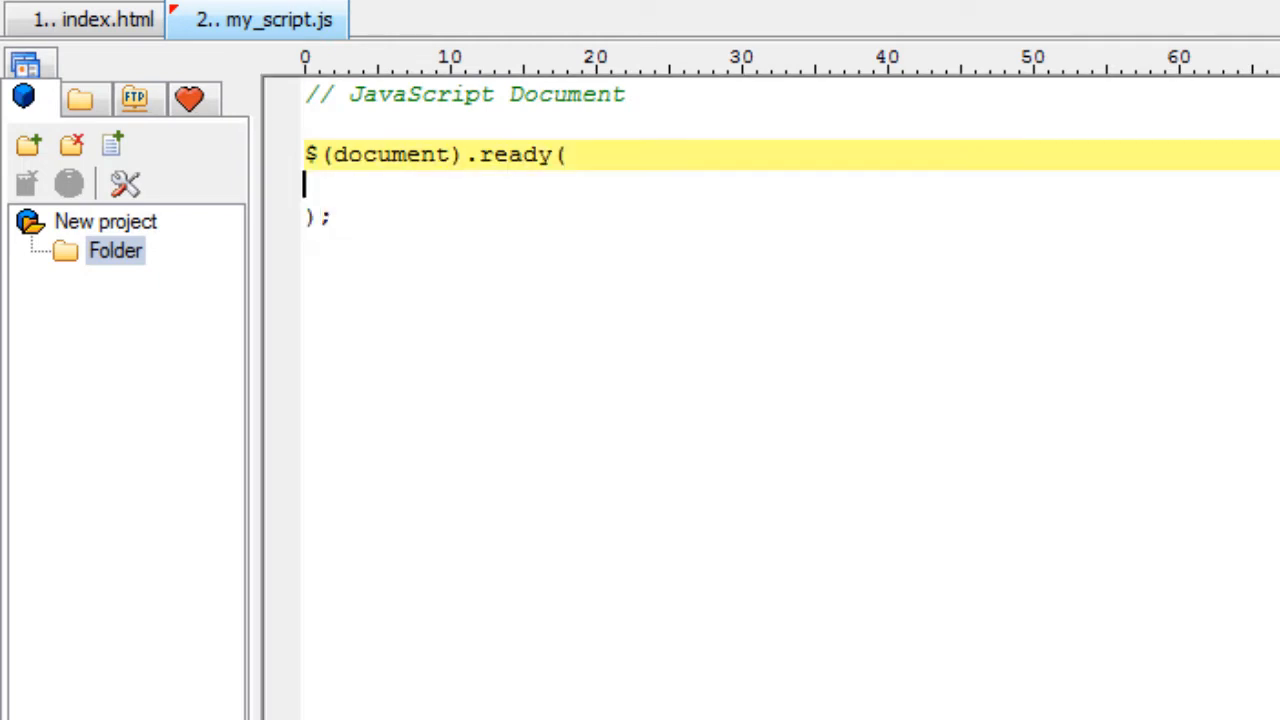
text(function)
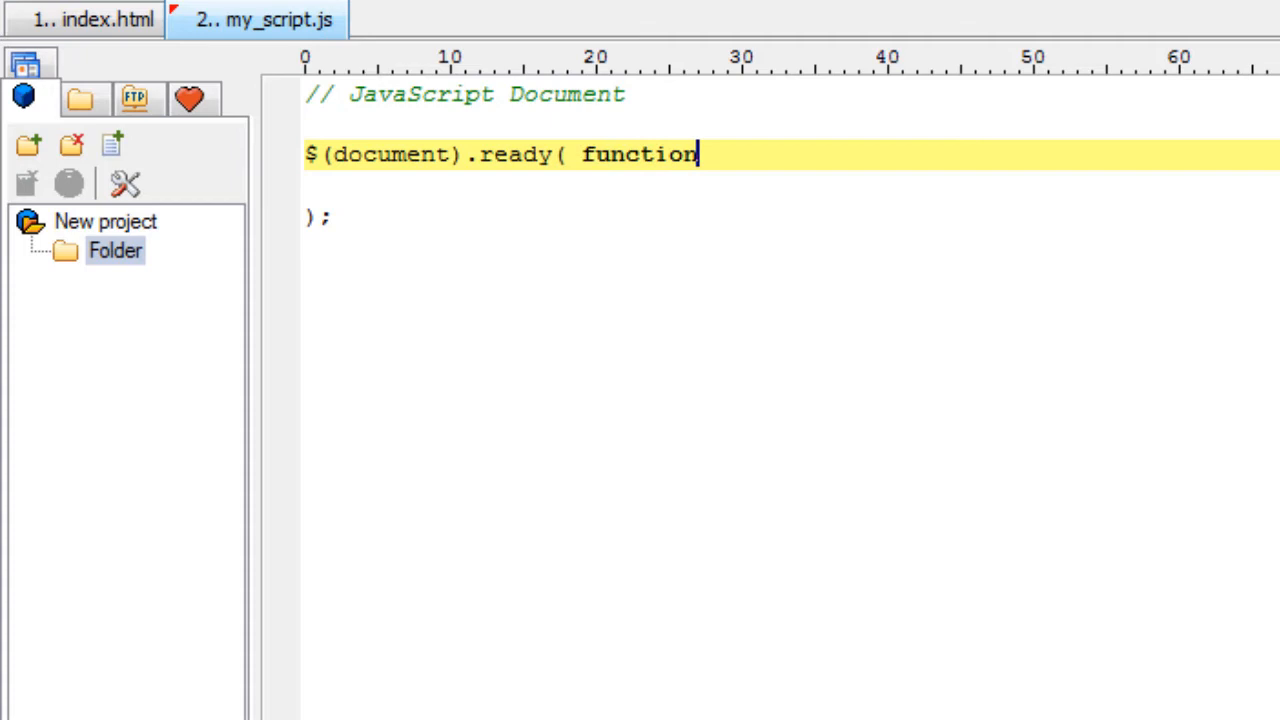
text(() {)
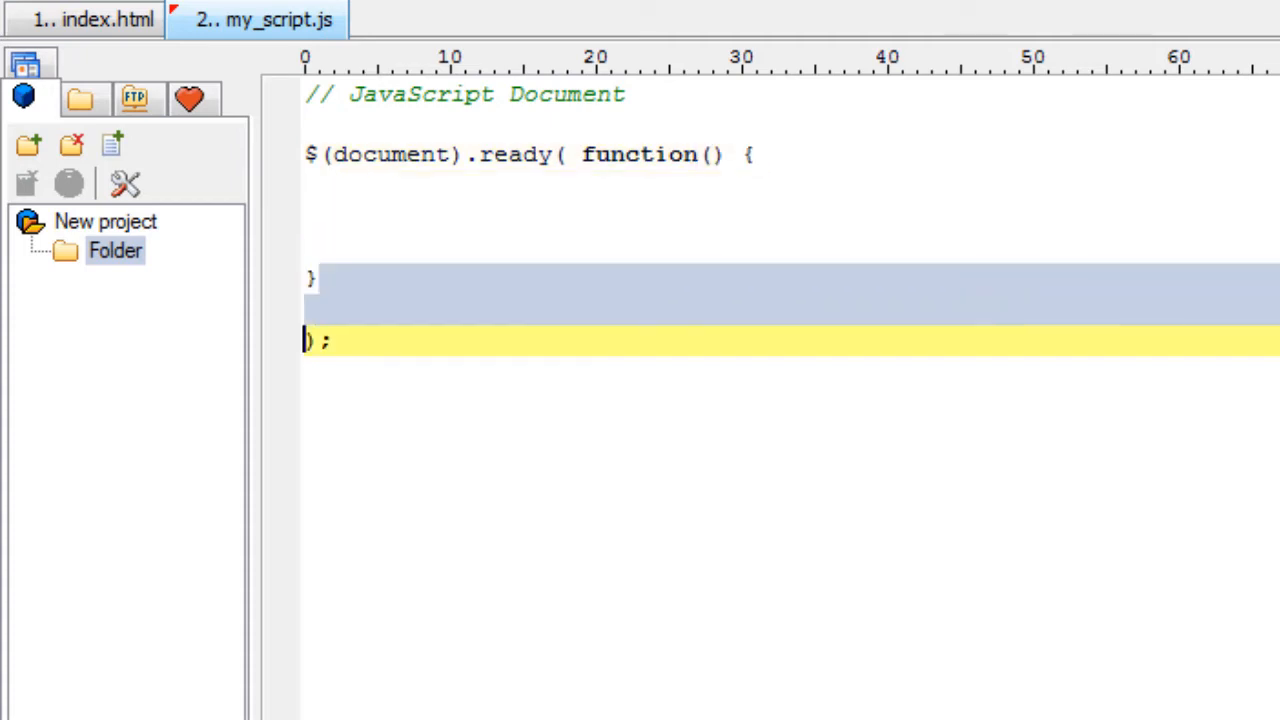
Start a $("p").click( function() { }) handler inside the ready function
text($)
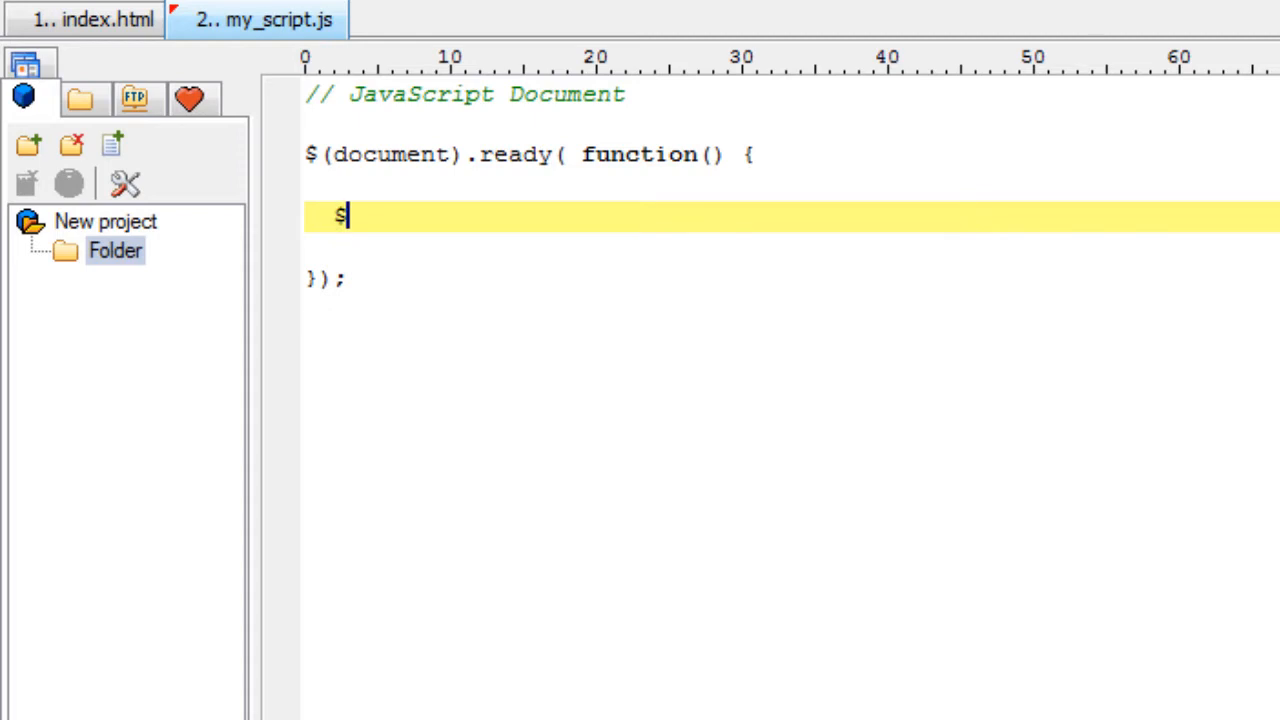
text((""))
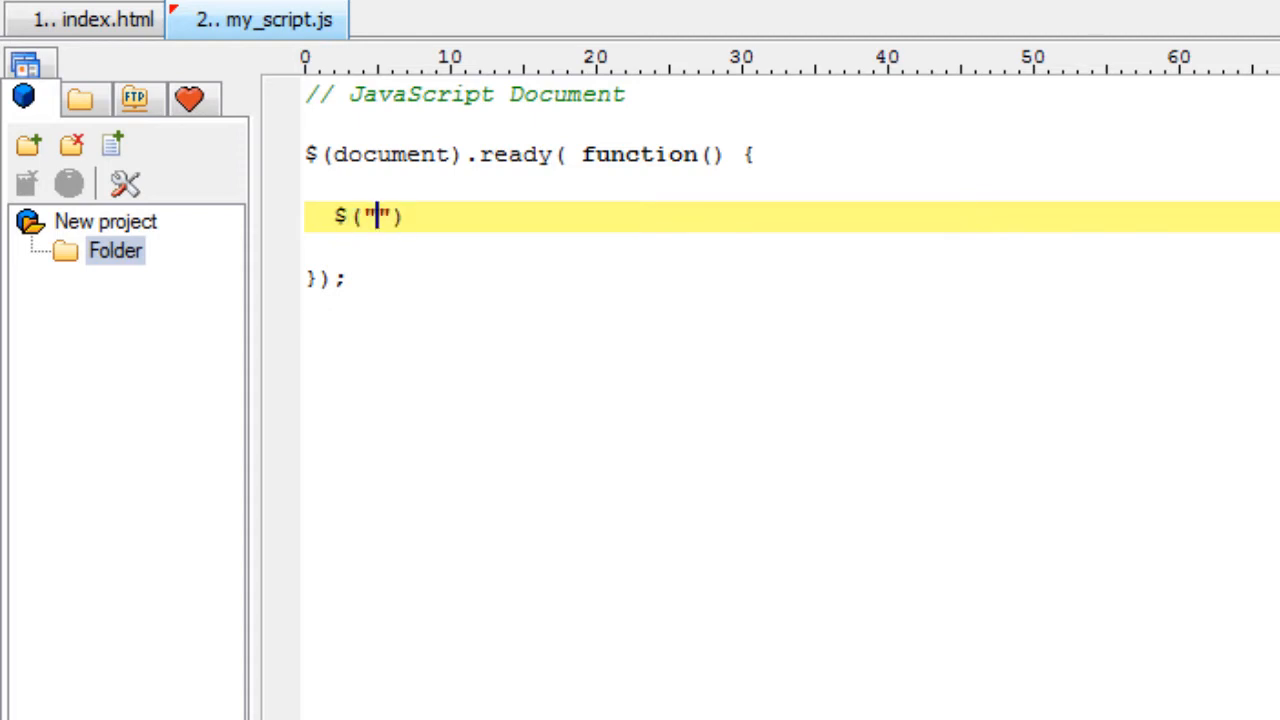
text(p).)
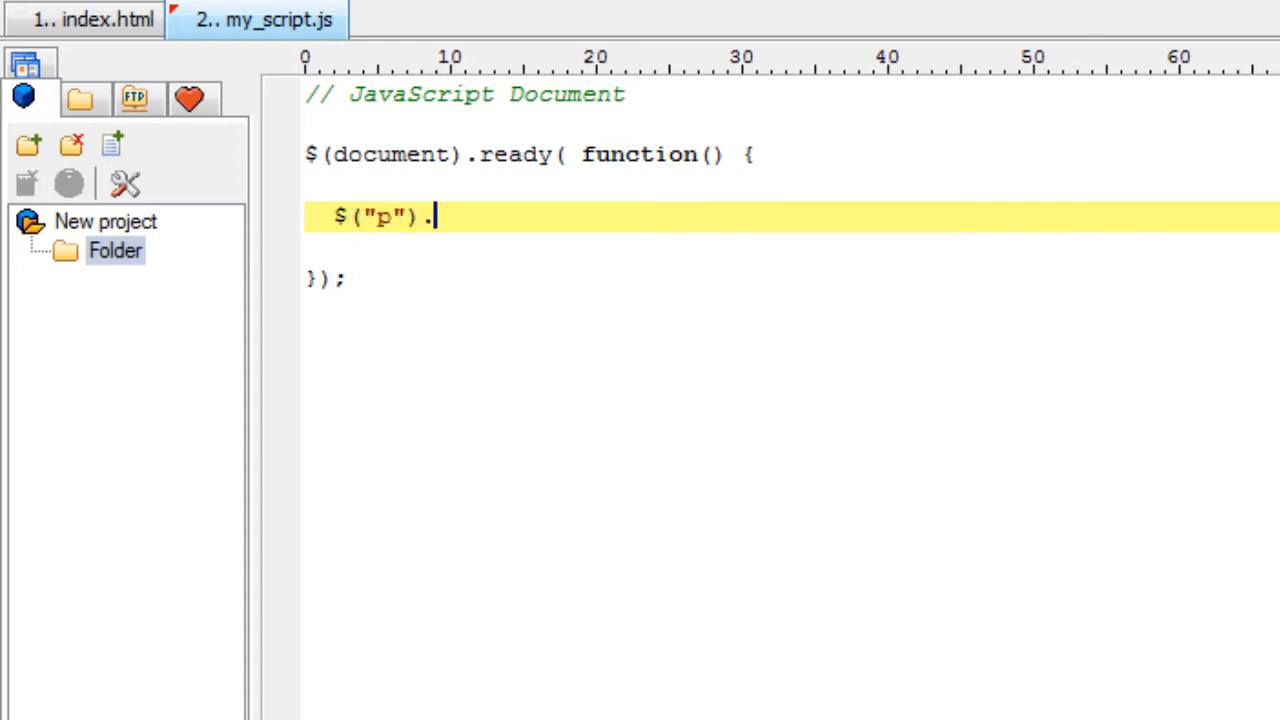
text(click())
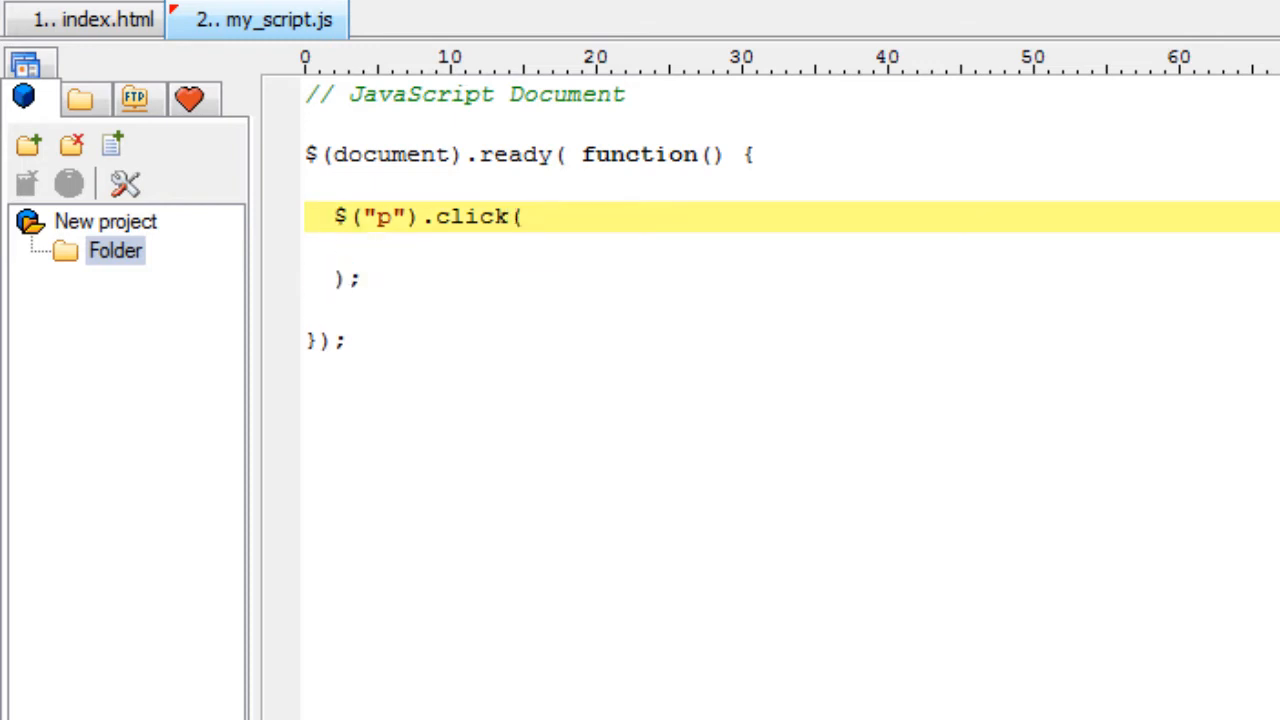
text(function() {)
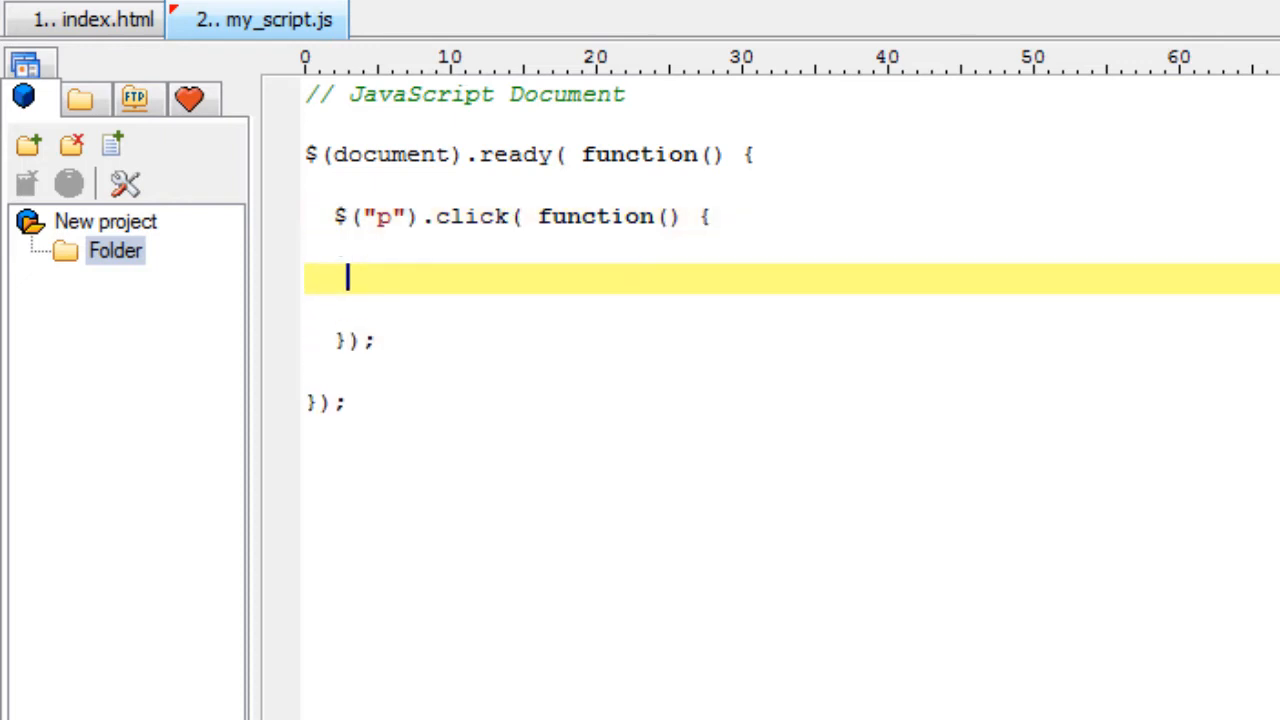
Begin referring to the clicked paragraph with $(this). inside the handler
text($())
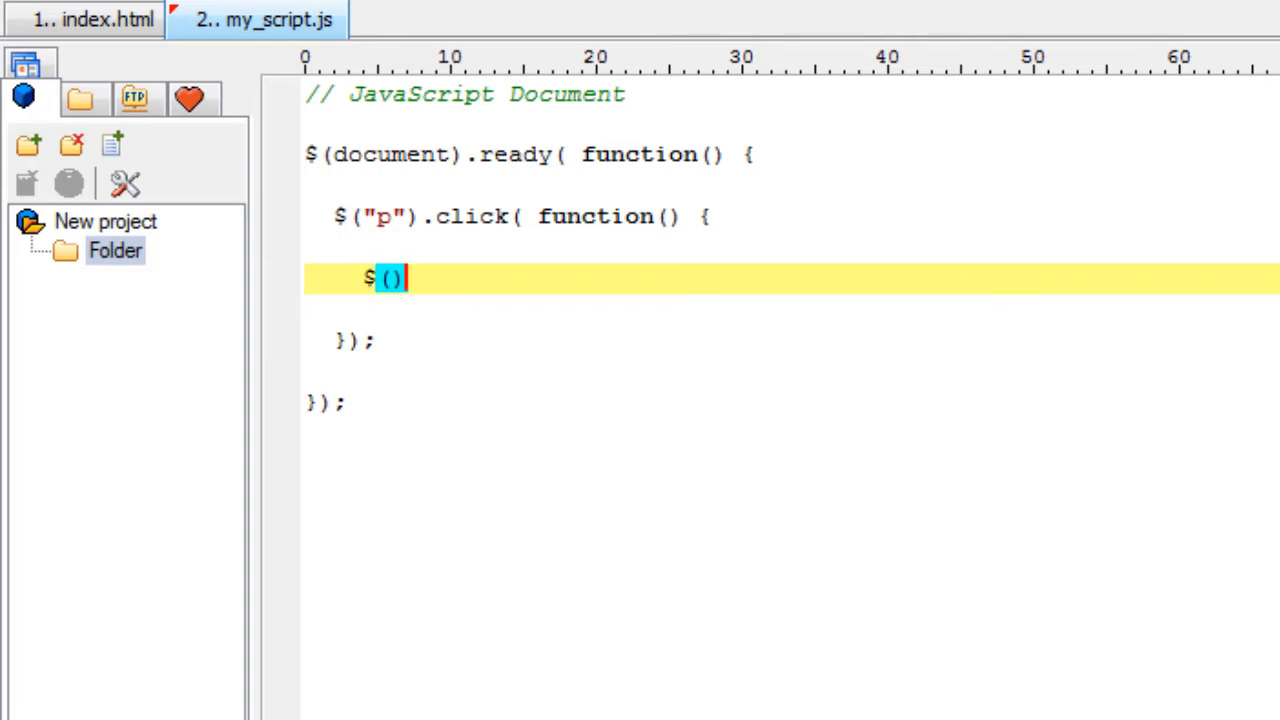
text(this)
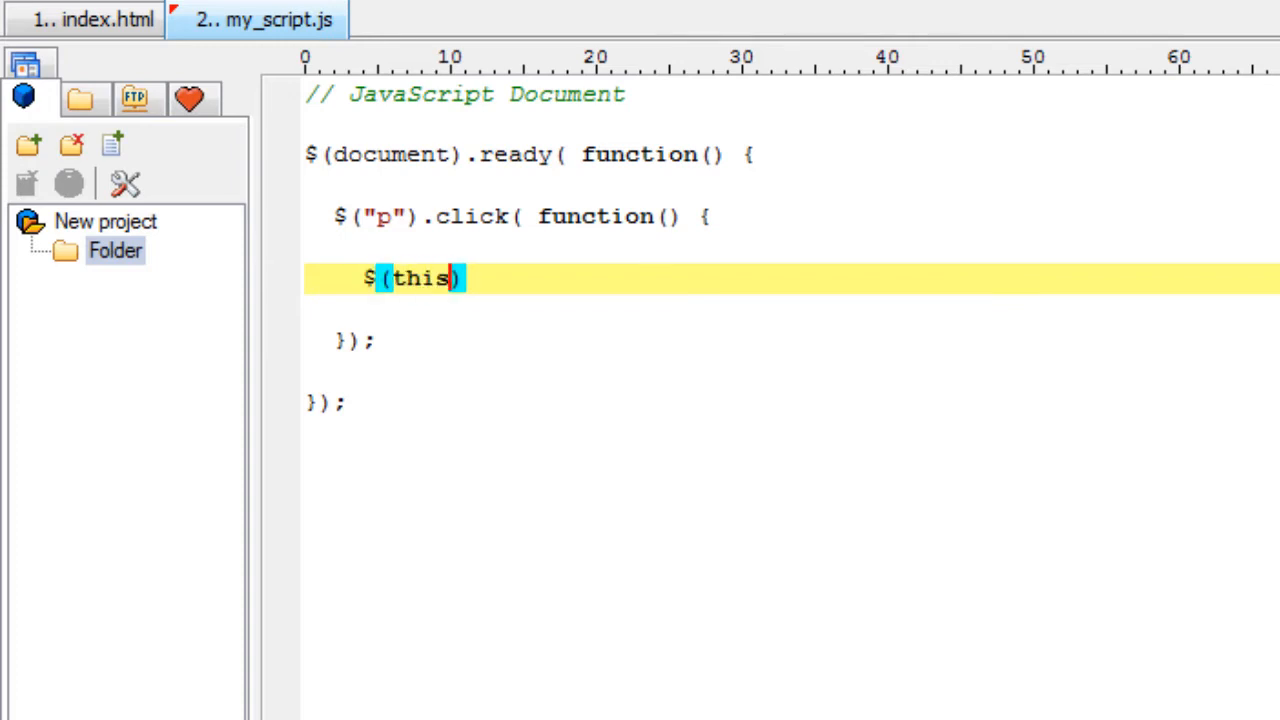
text(.)
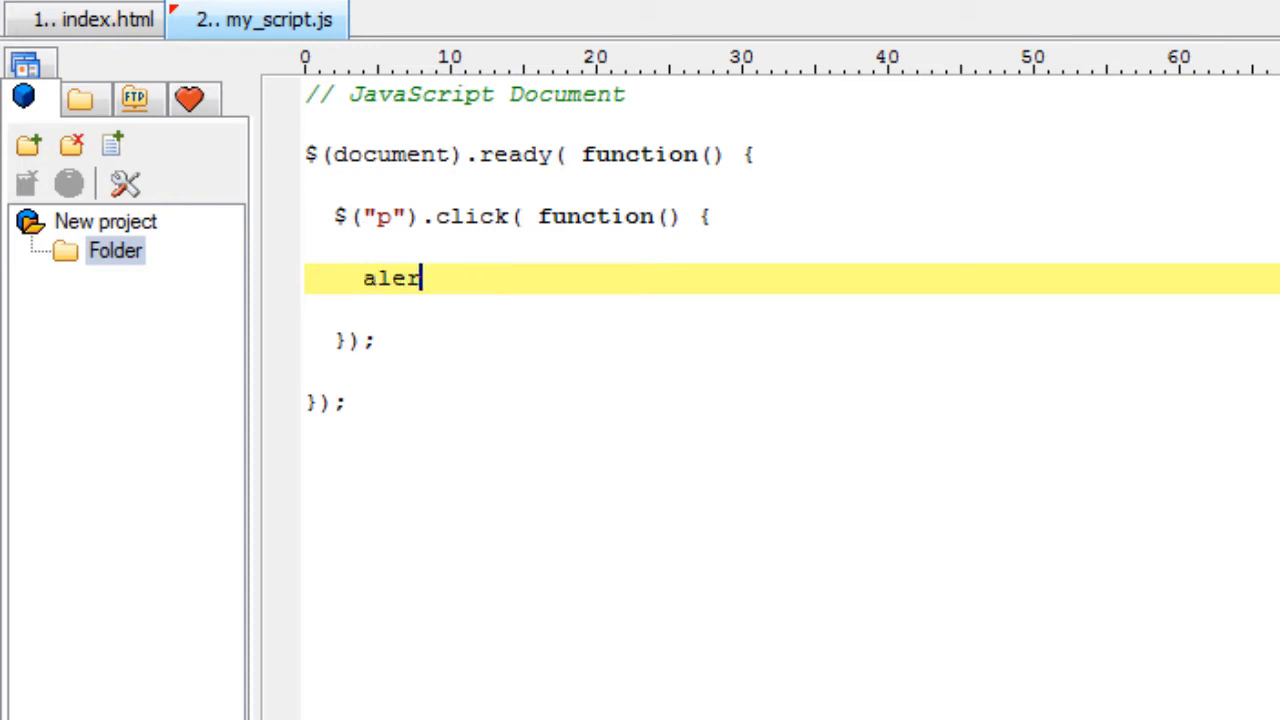
Complete the handler body as alert( $(this).text() ); to show the paragraph's text
text(t();)
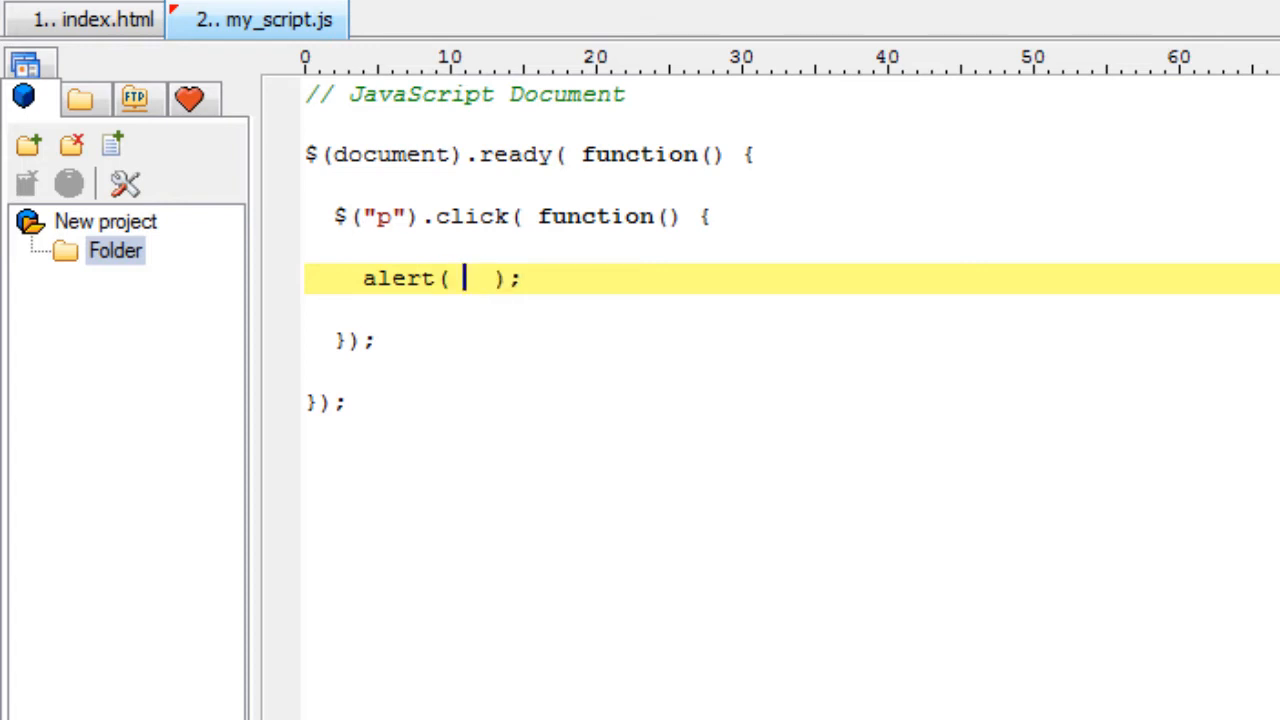
text($())
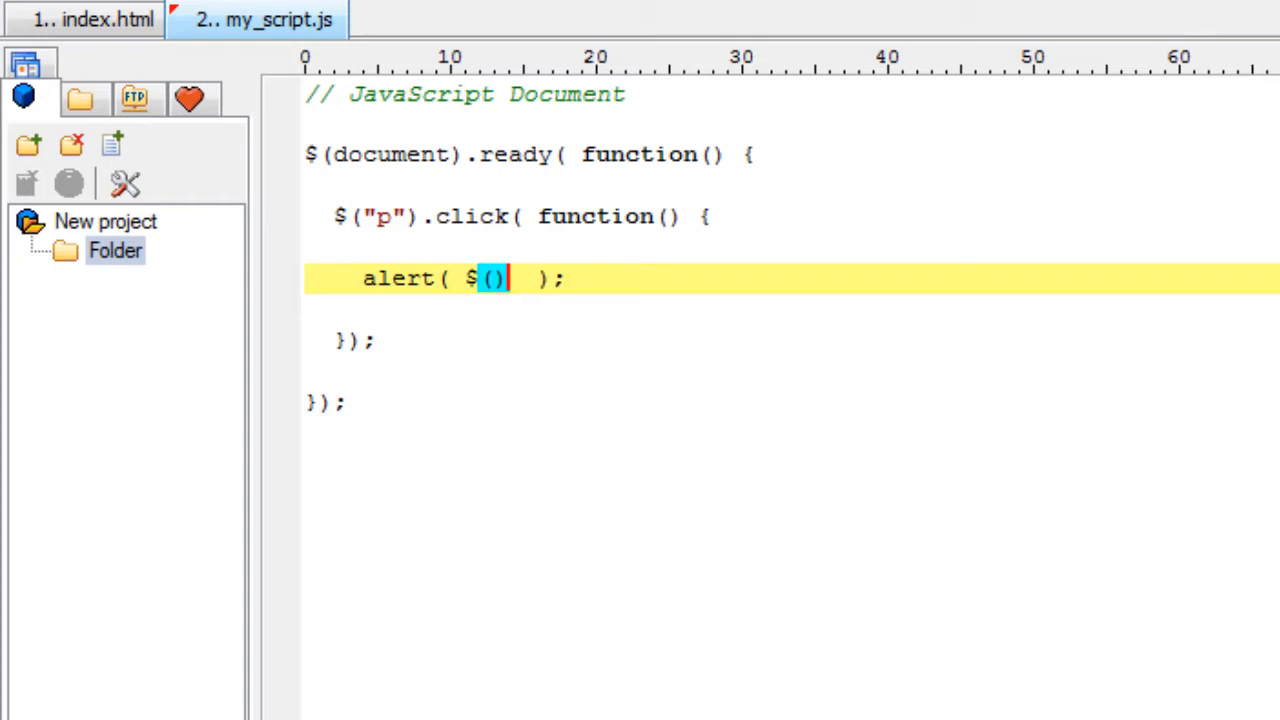
text(this)
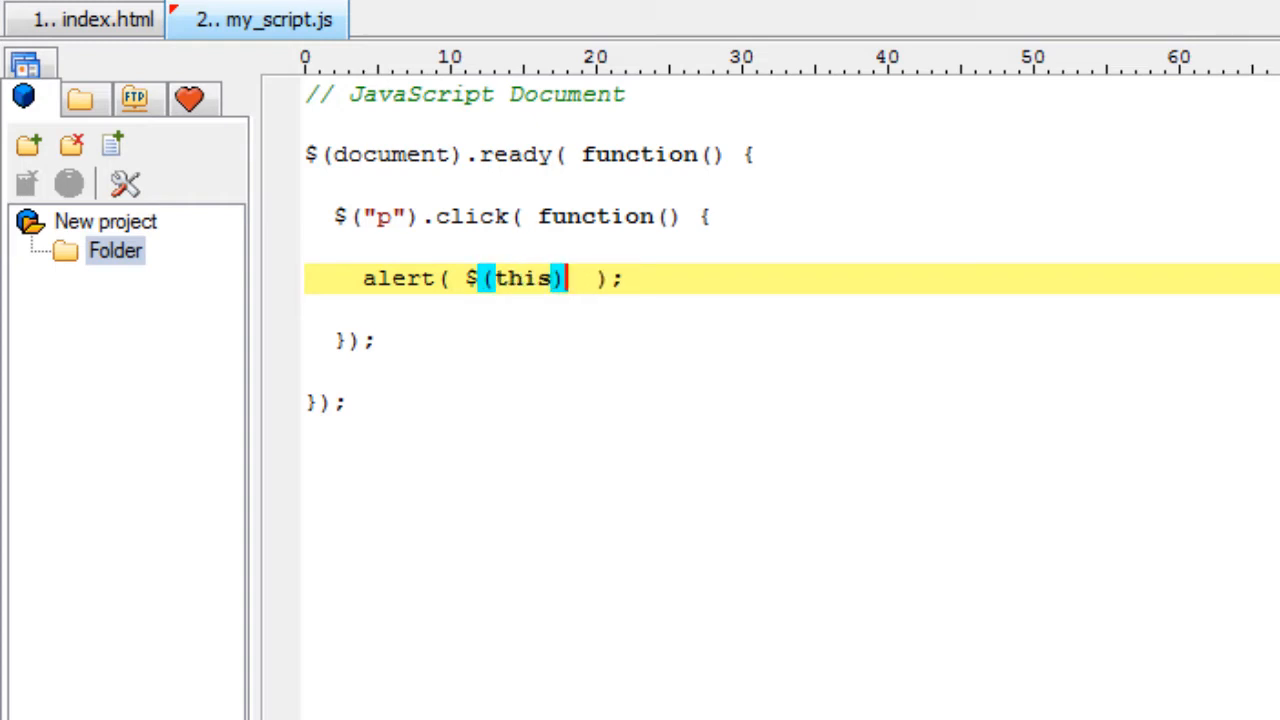
text(.text())
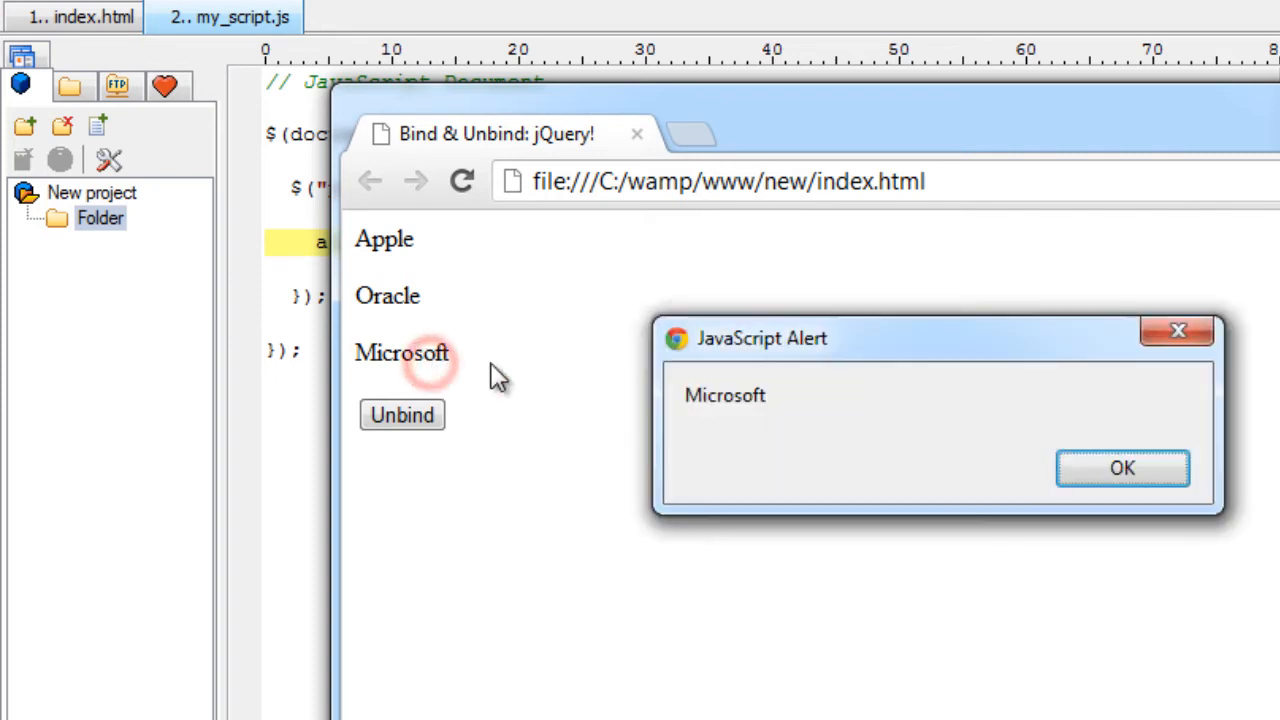
Dismiss the Microsoft alert raised by clicking the Microsoft paragraph in Chrome
click(1122, 468)
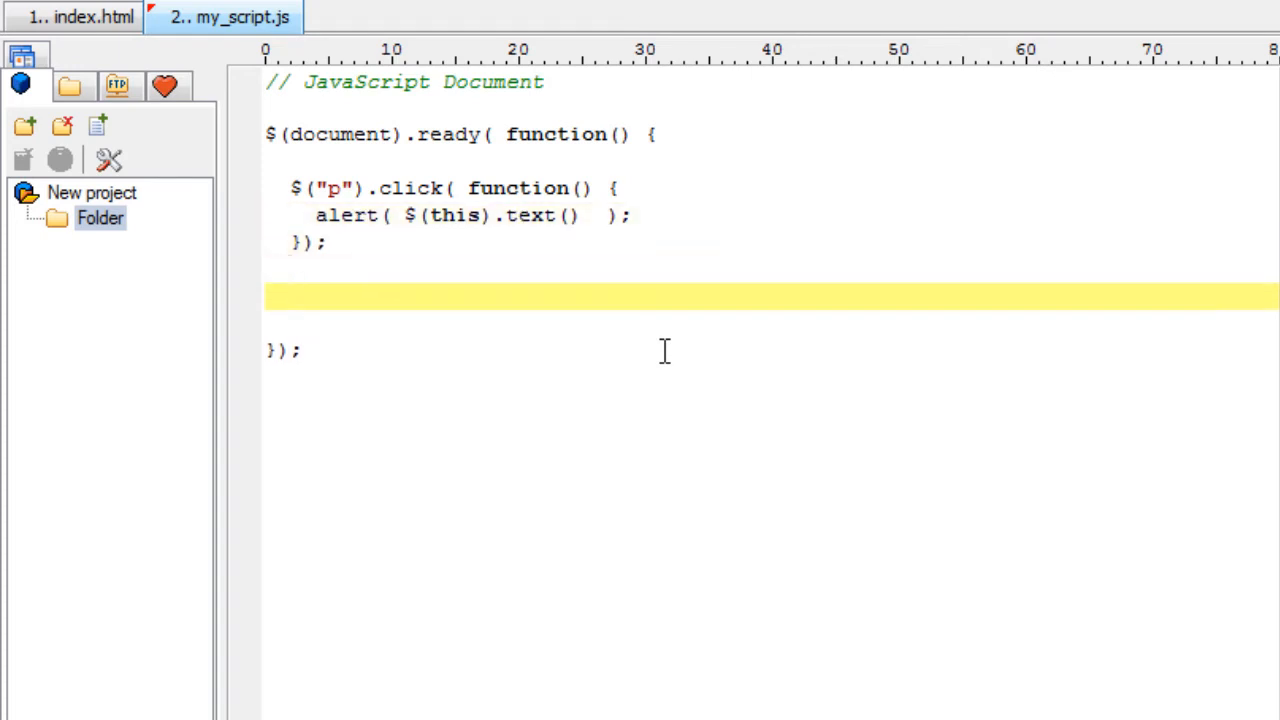
Start a $("button").click( function() { }) handler below the paragraph handler
text($(""))
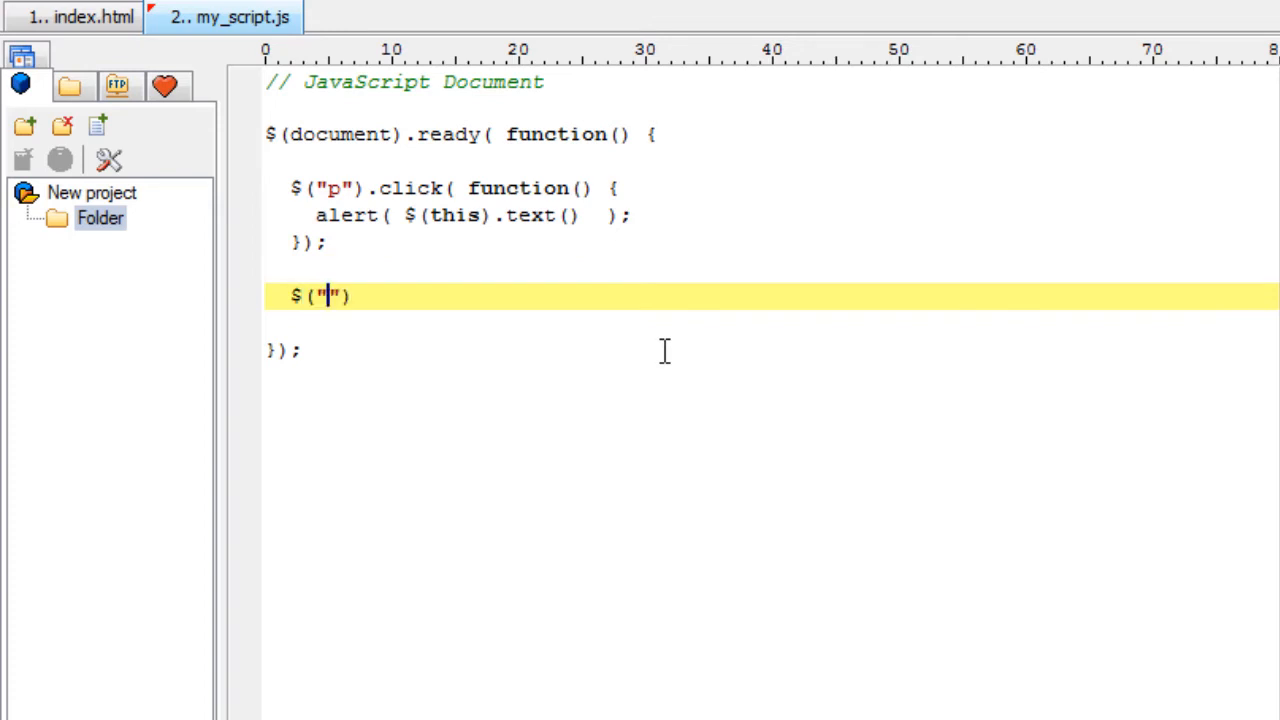
text(button)
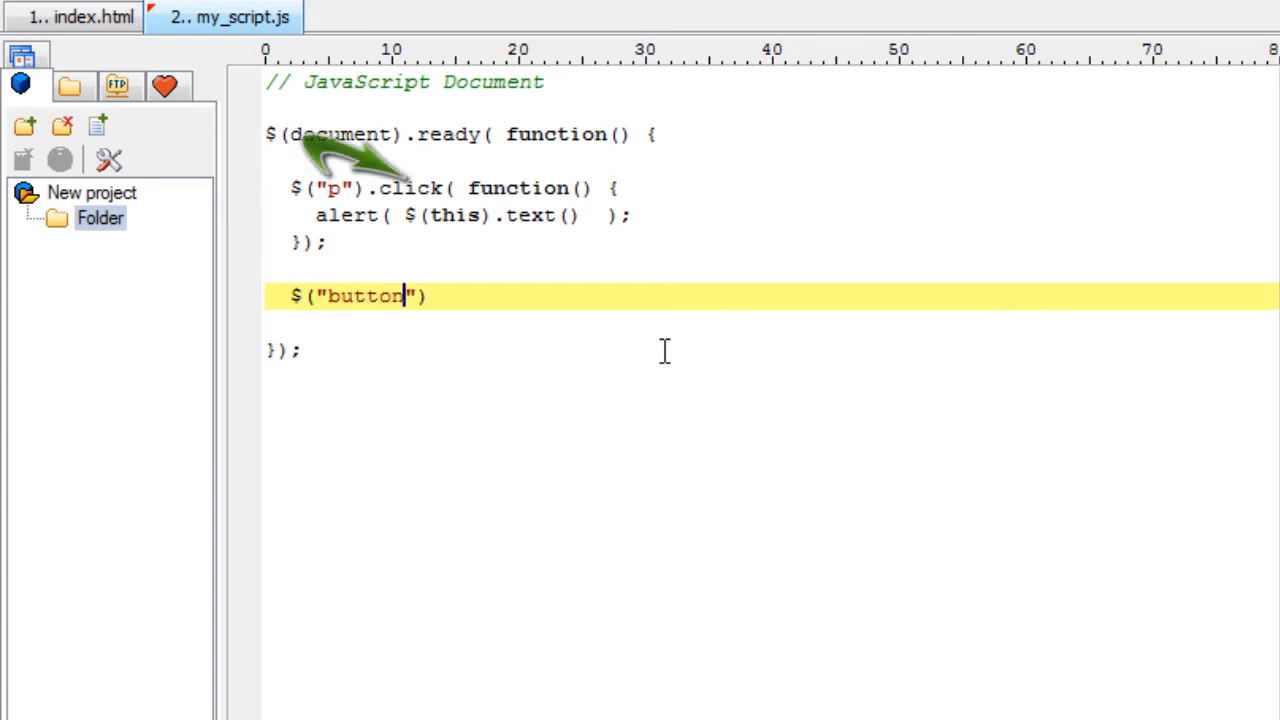
text(.c)
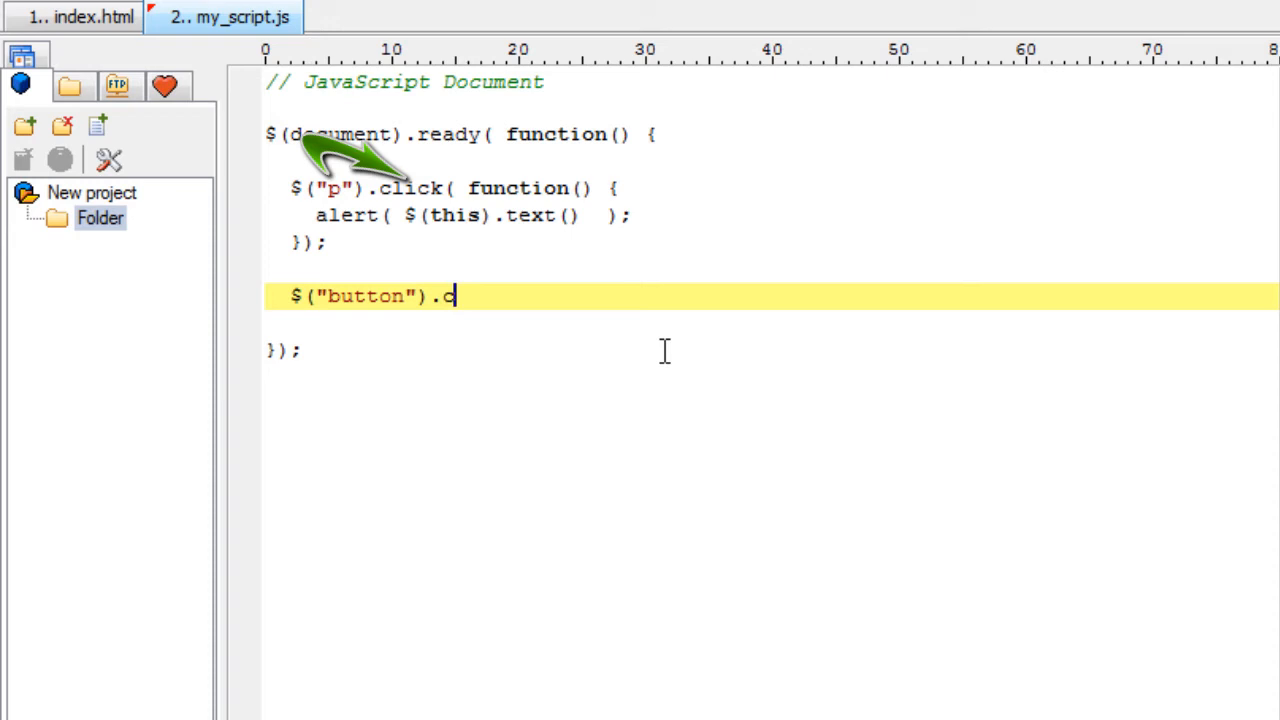
text(lick())
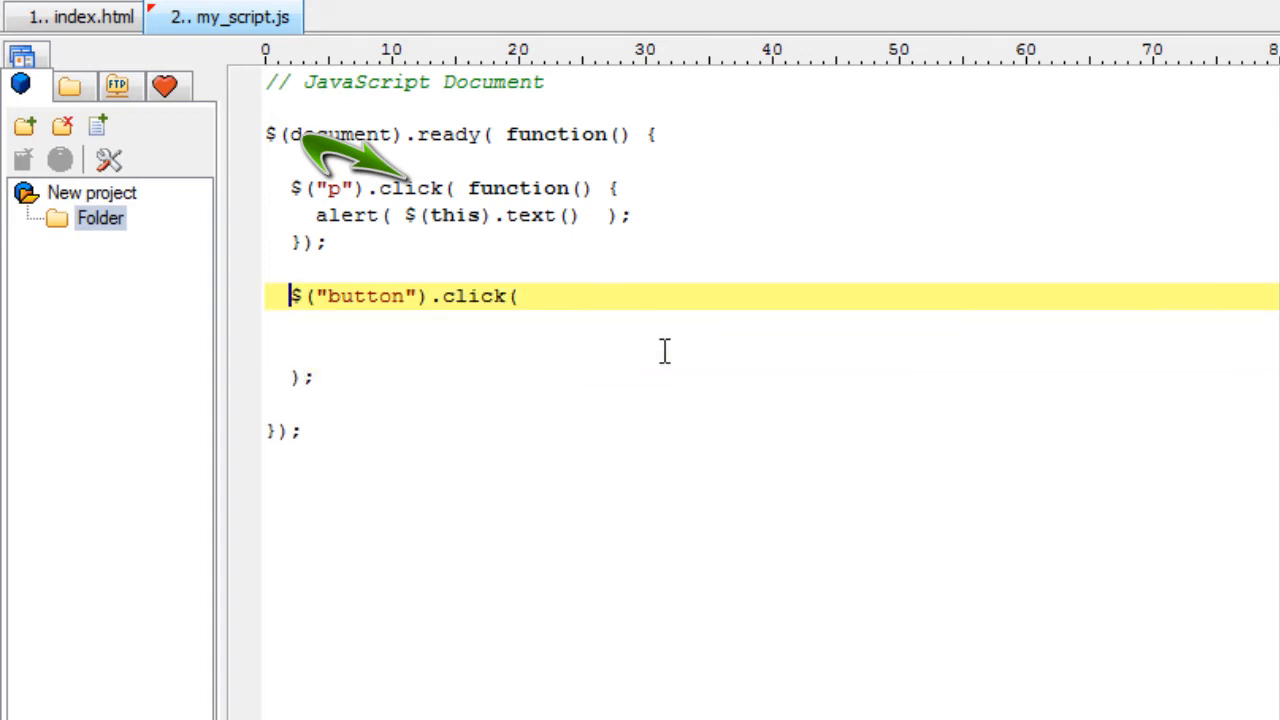
text(func)
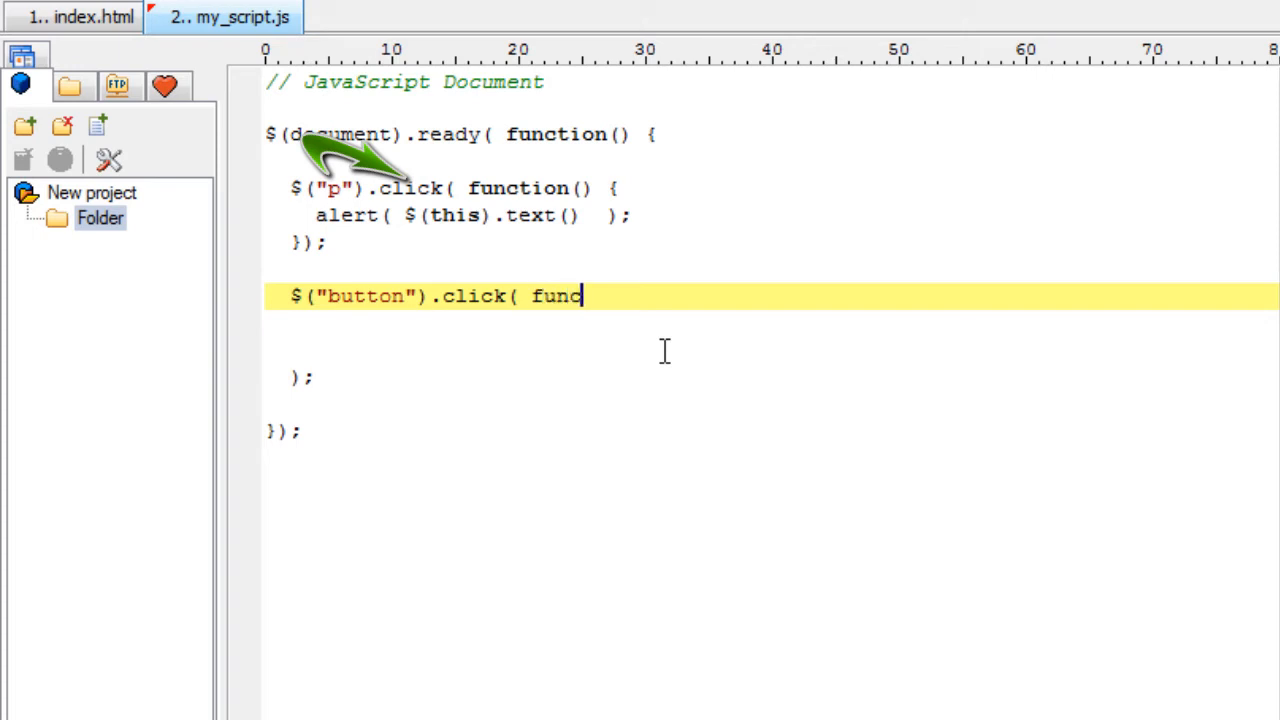
text(tion() {)
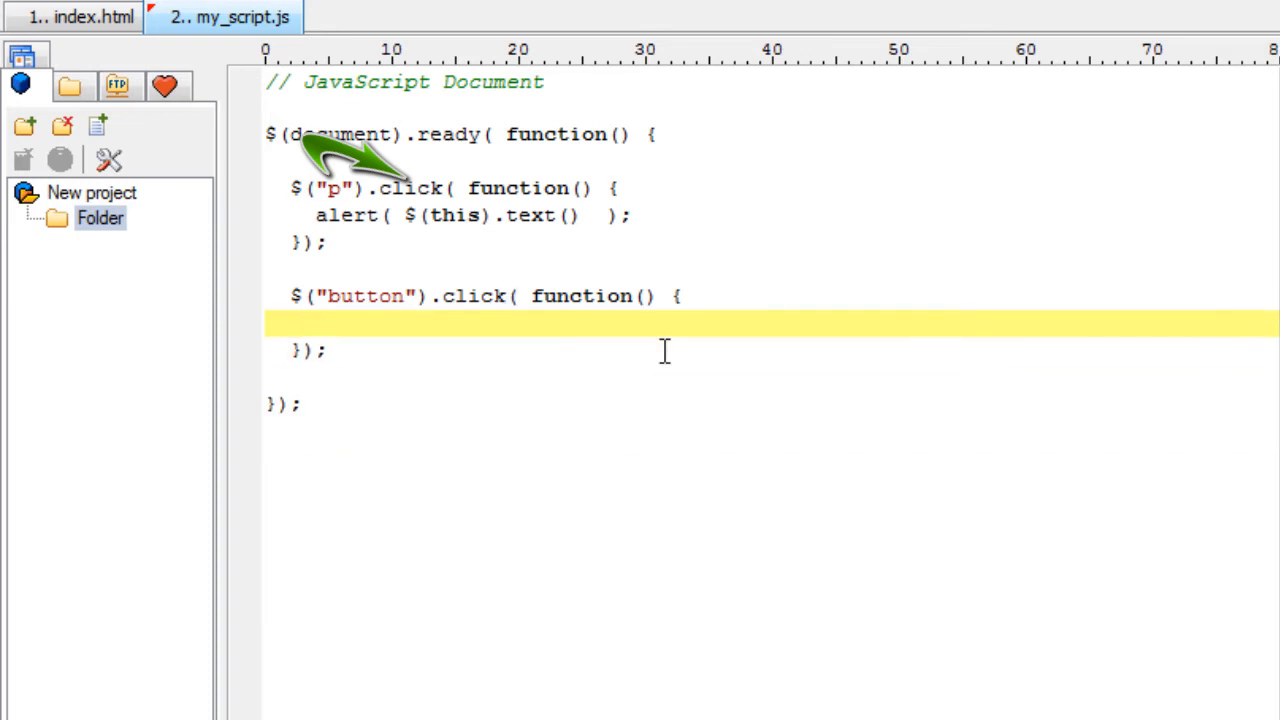
Make the button handler call $("p").unbind() to remove the paragraph handlers
text($())
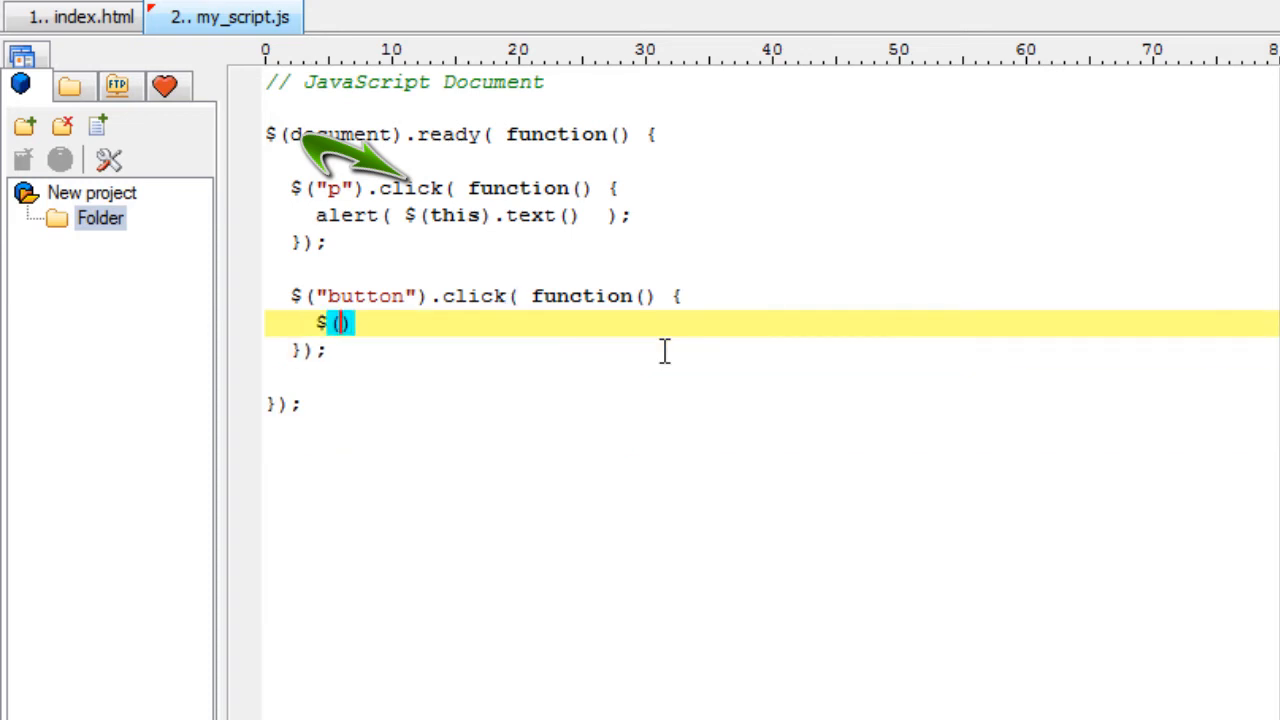
text(("p"))
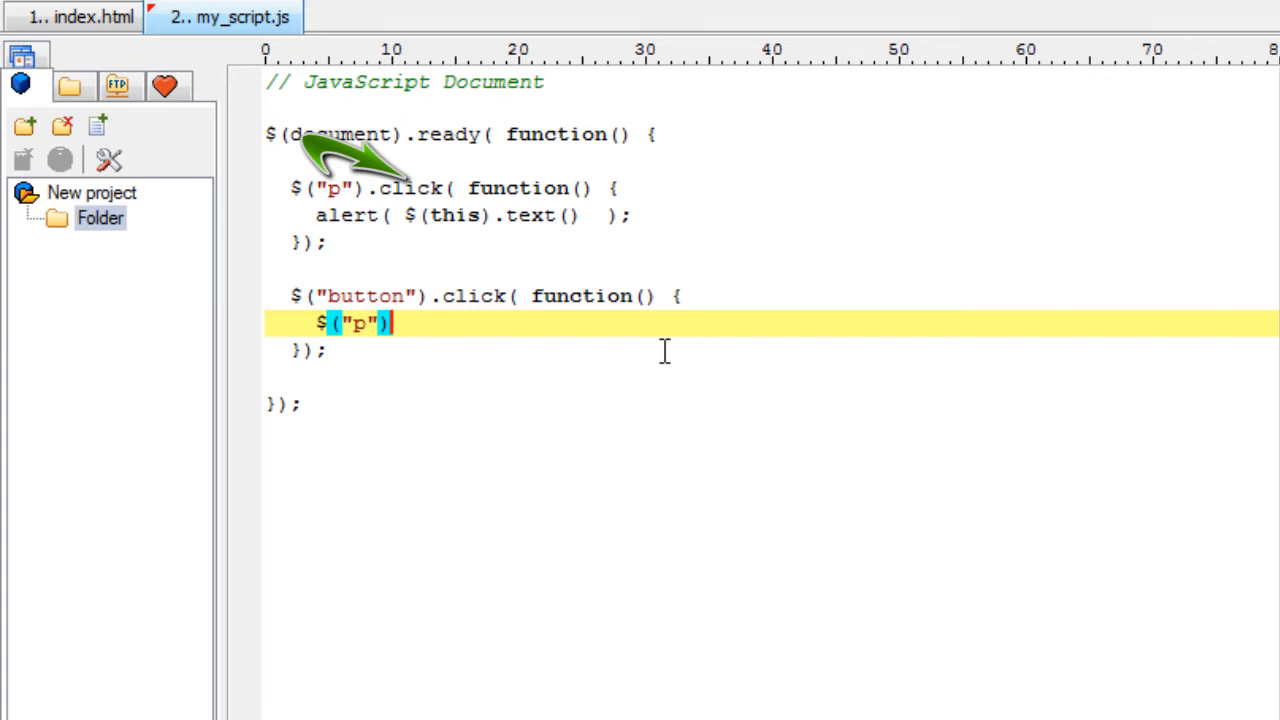
text(.unb)
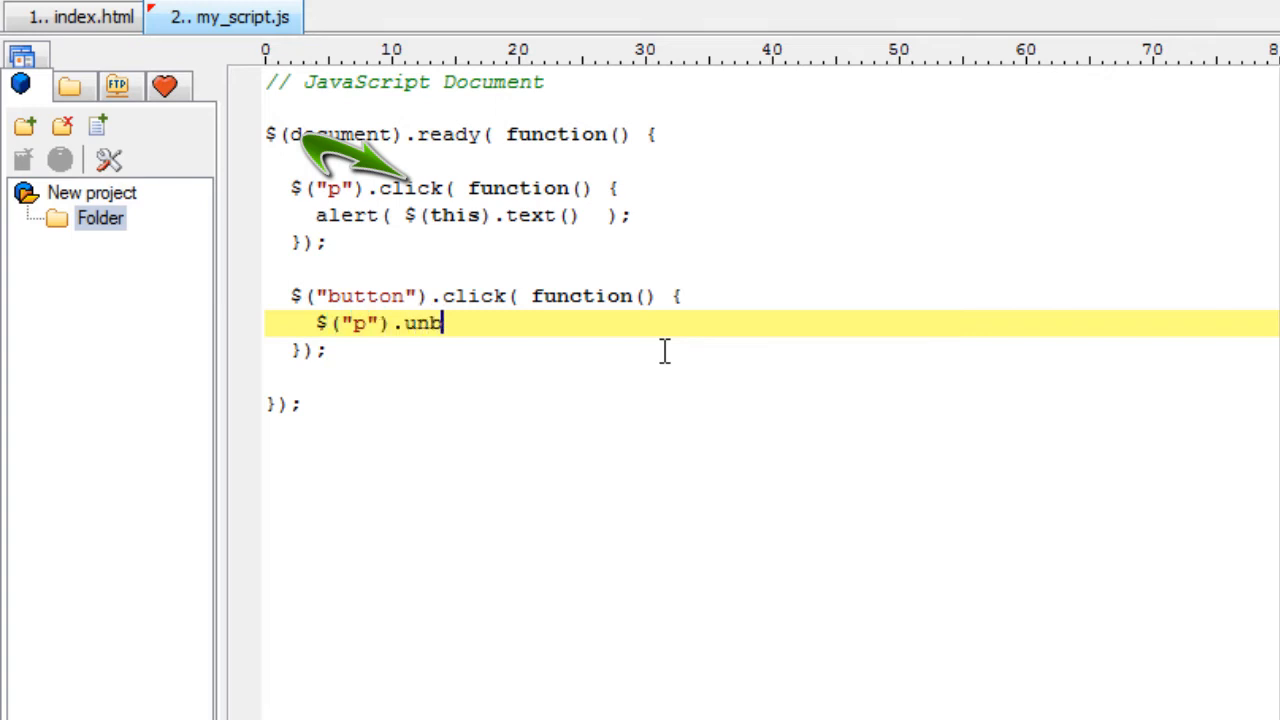
text(ind() ')
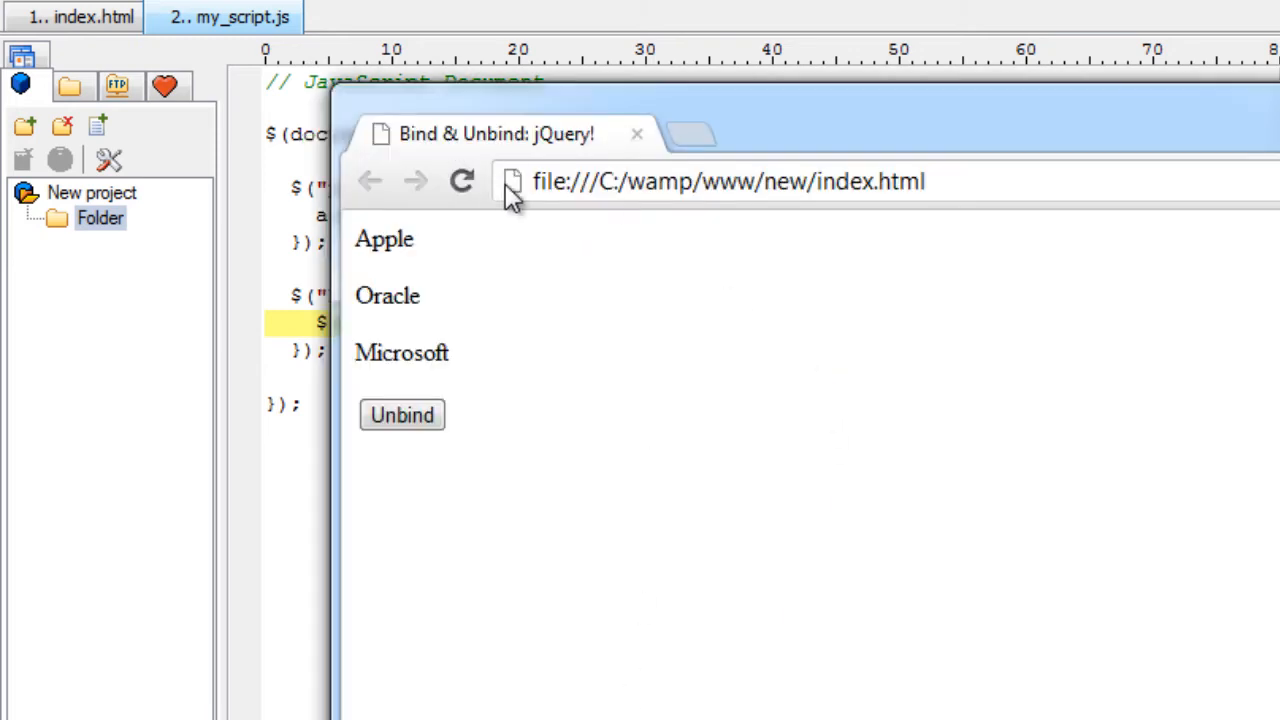
mouse_move(396, 247)
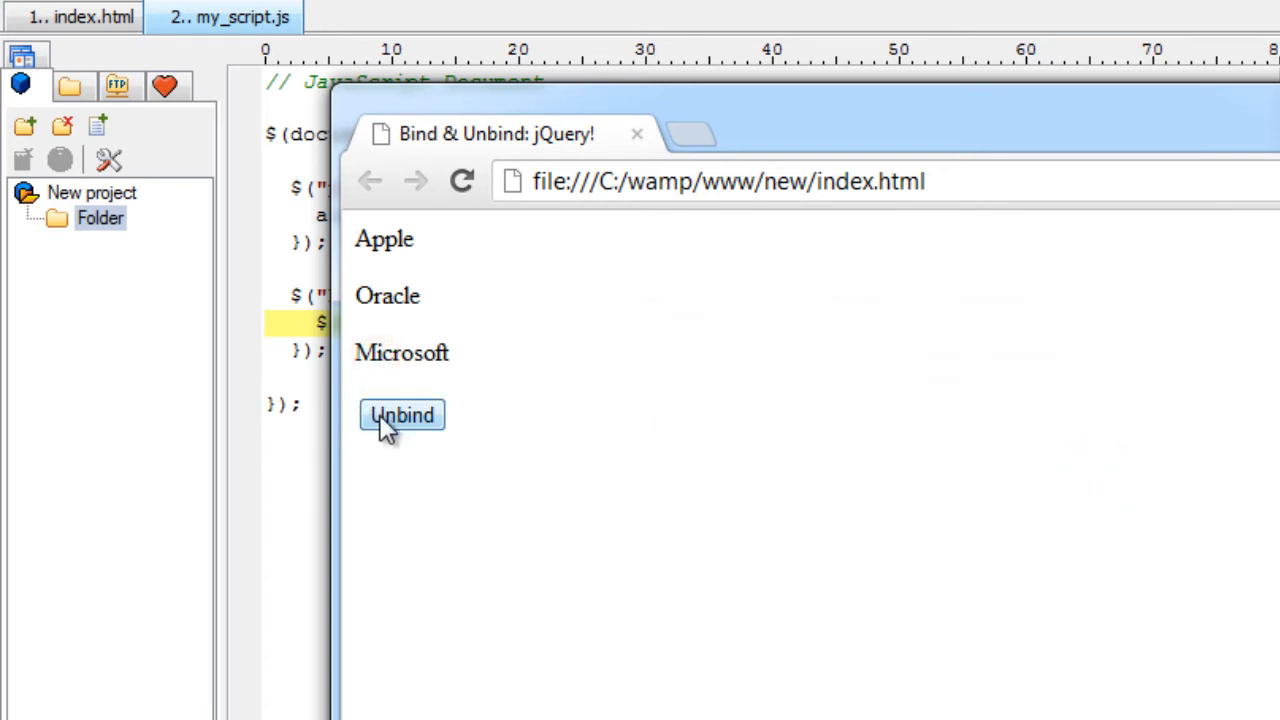
Trigger Unbind in Chrome and confirm clicking or double-clicking Apple raises no alert
click(402, 415)
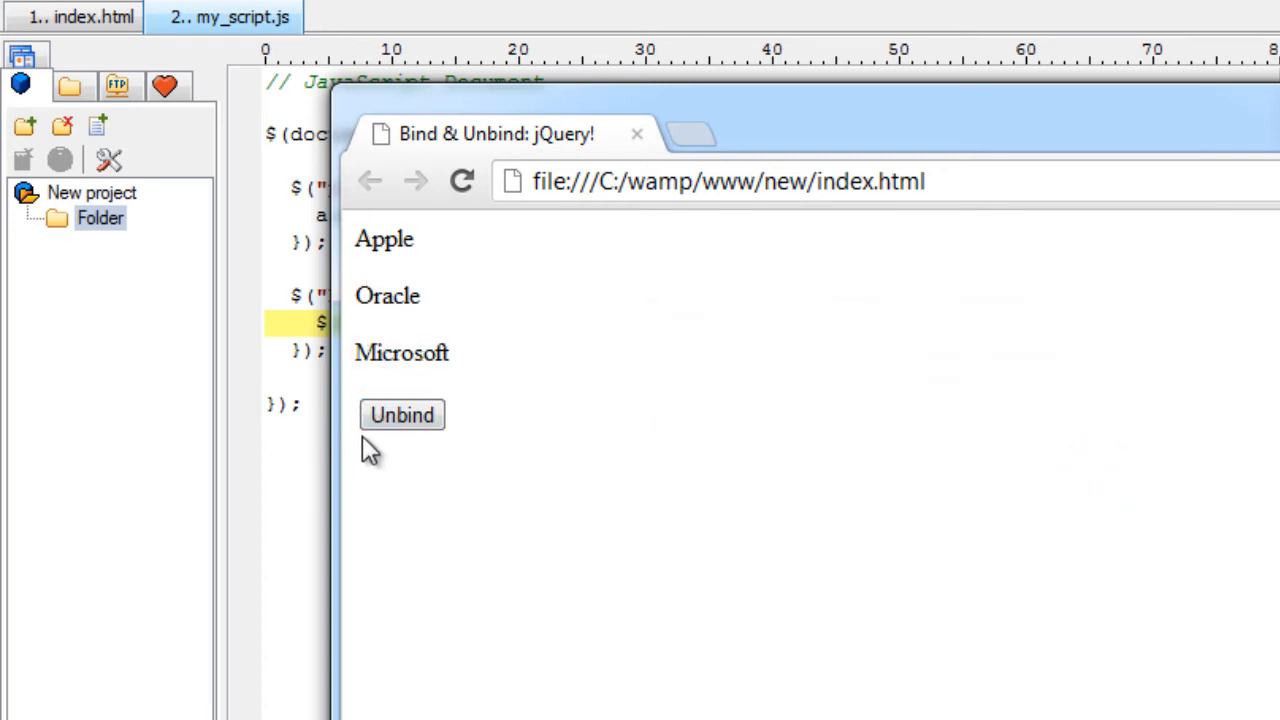
mouse_move(378, 360)
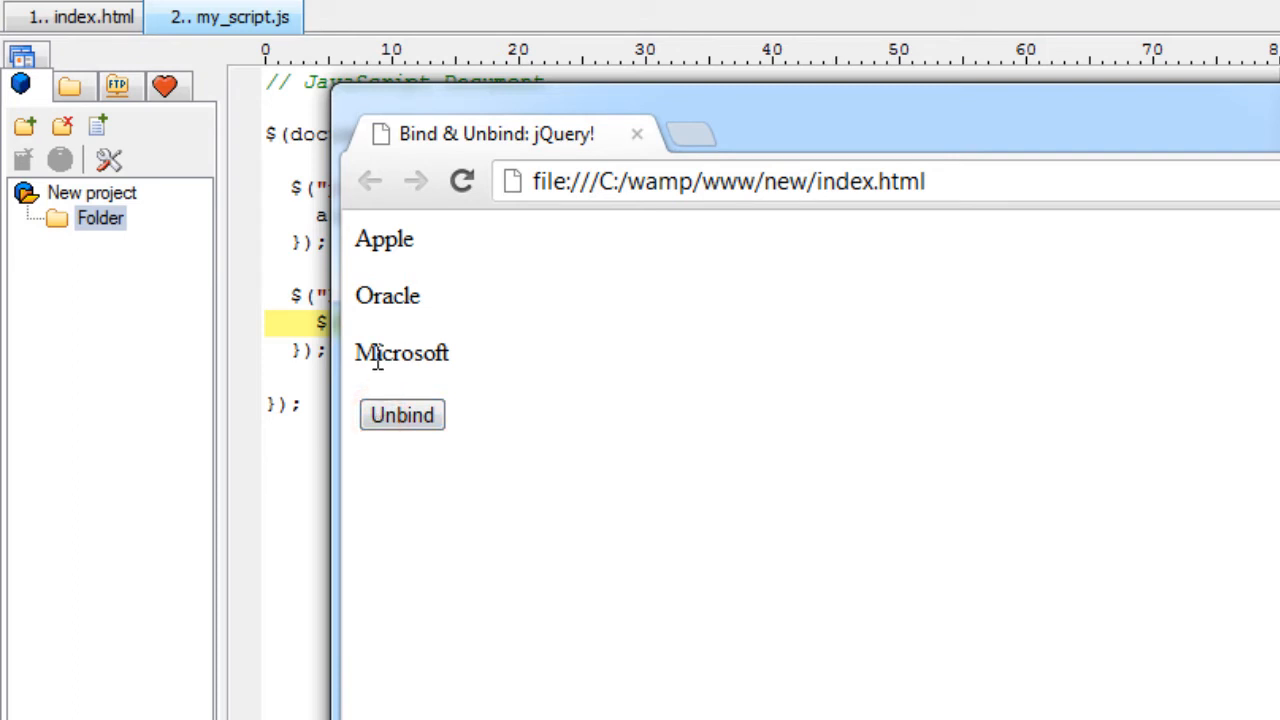
click(384, 238)
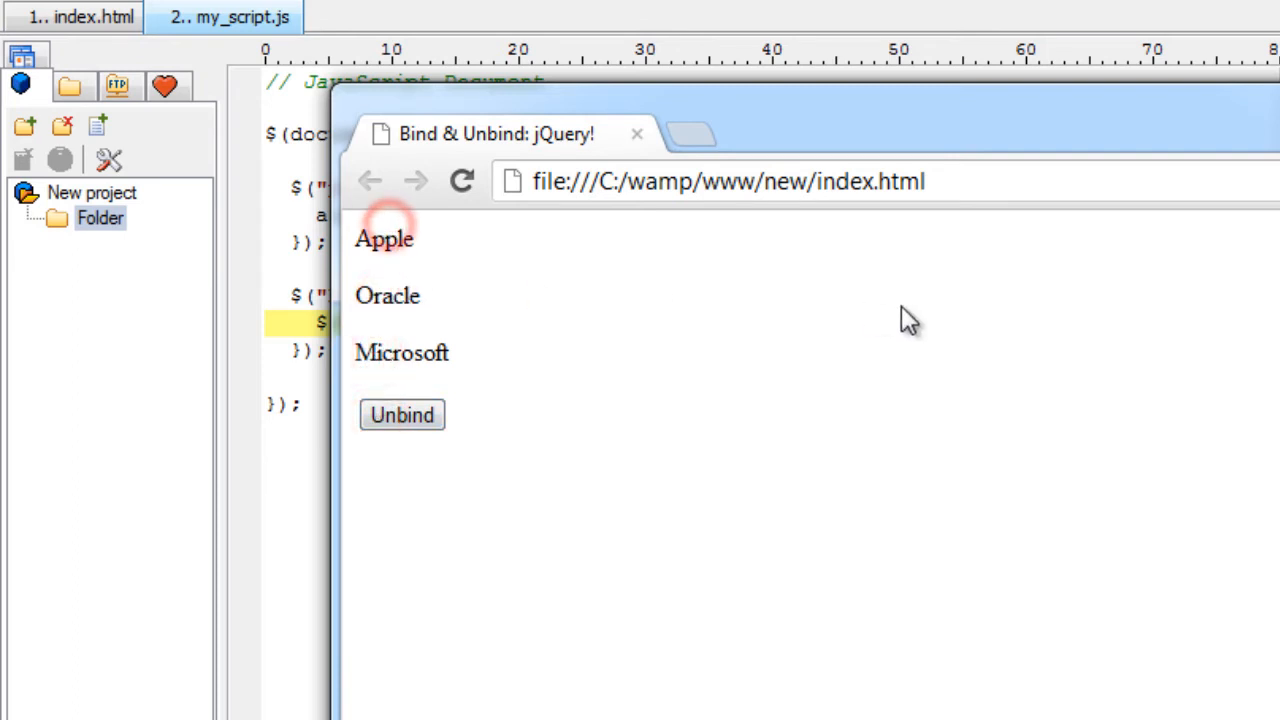
double_click(383, 238)
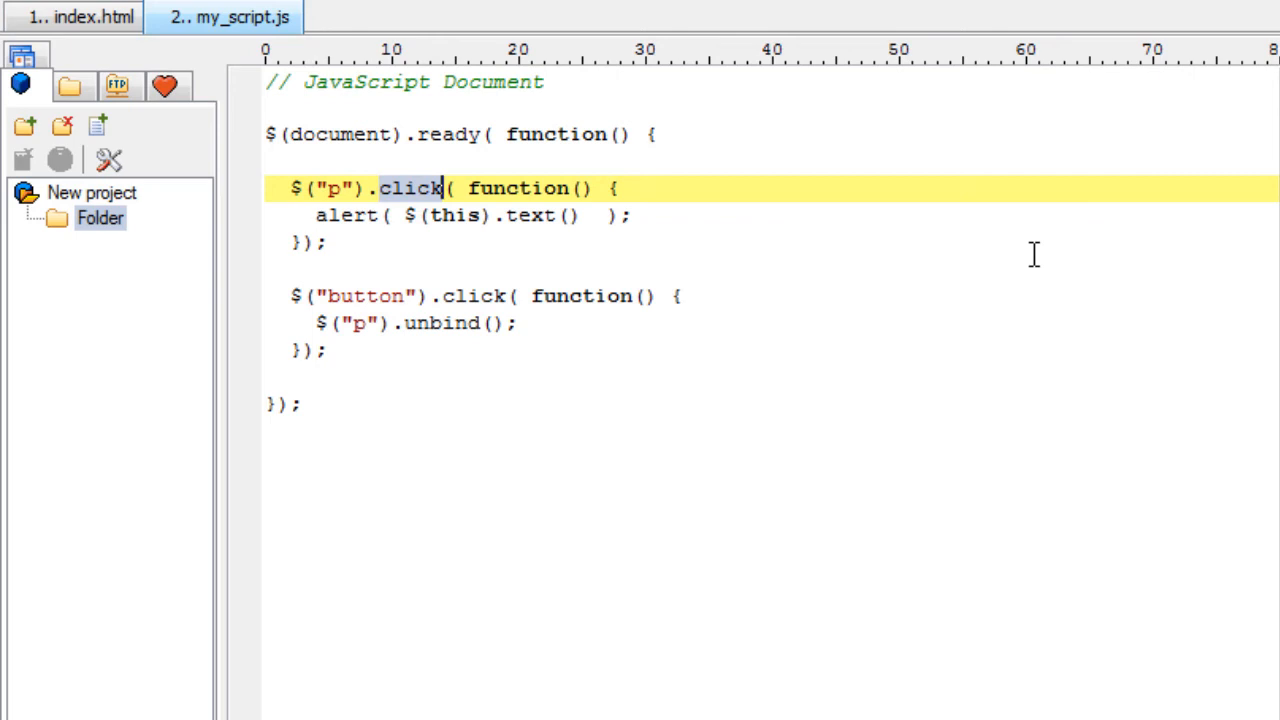
Replace the paragraph's .click with .bind( 'click', function() … )
text(bind)
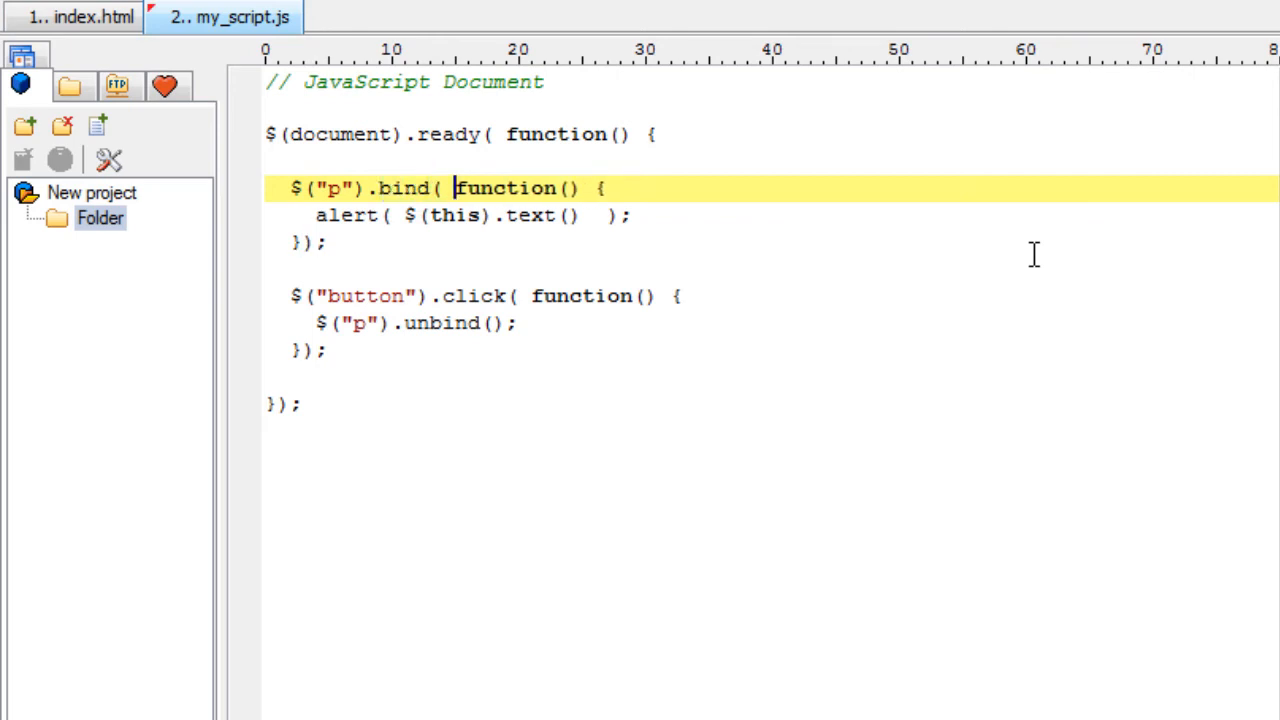
text('c')
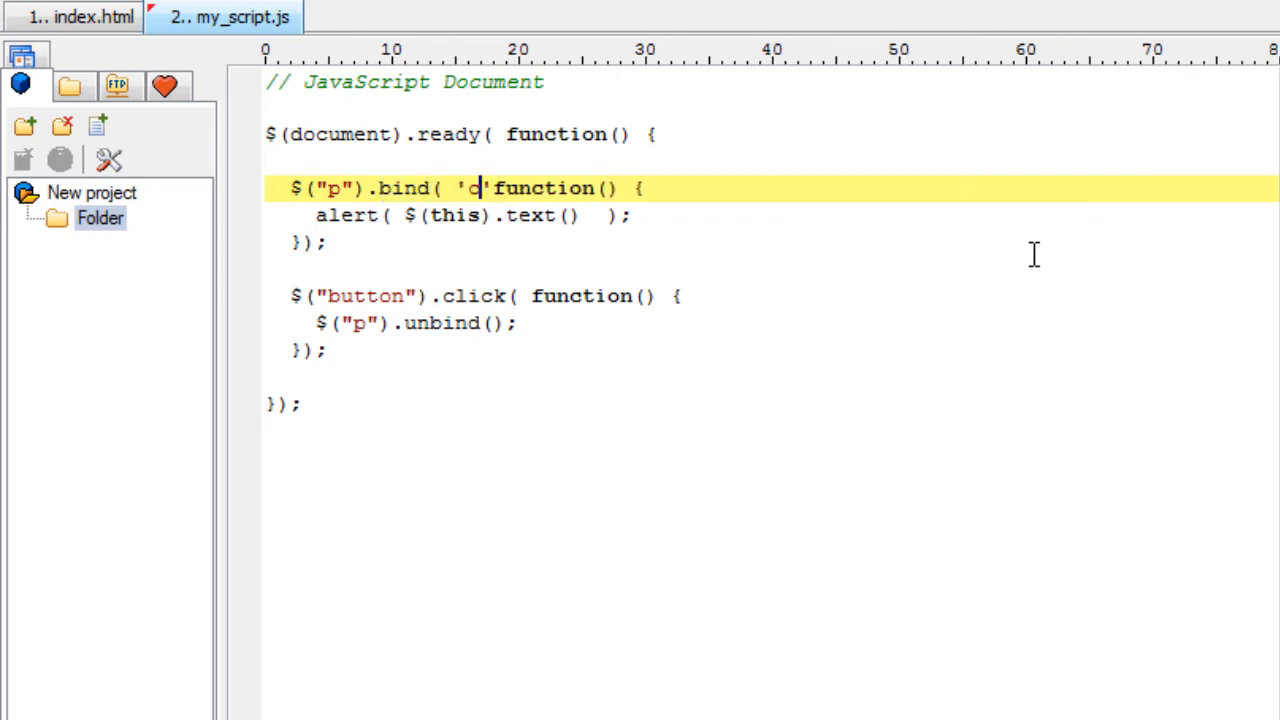
text(lick',)
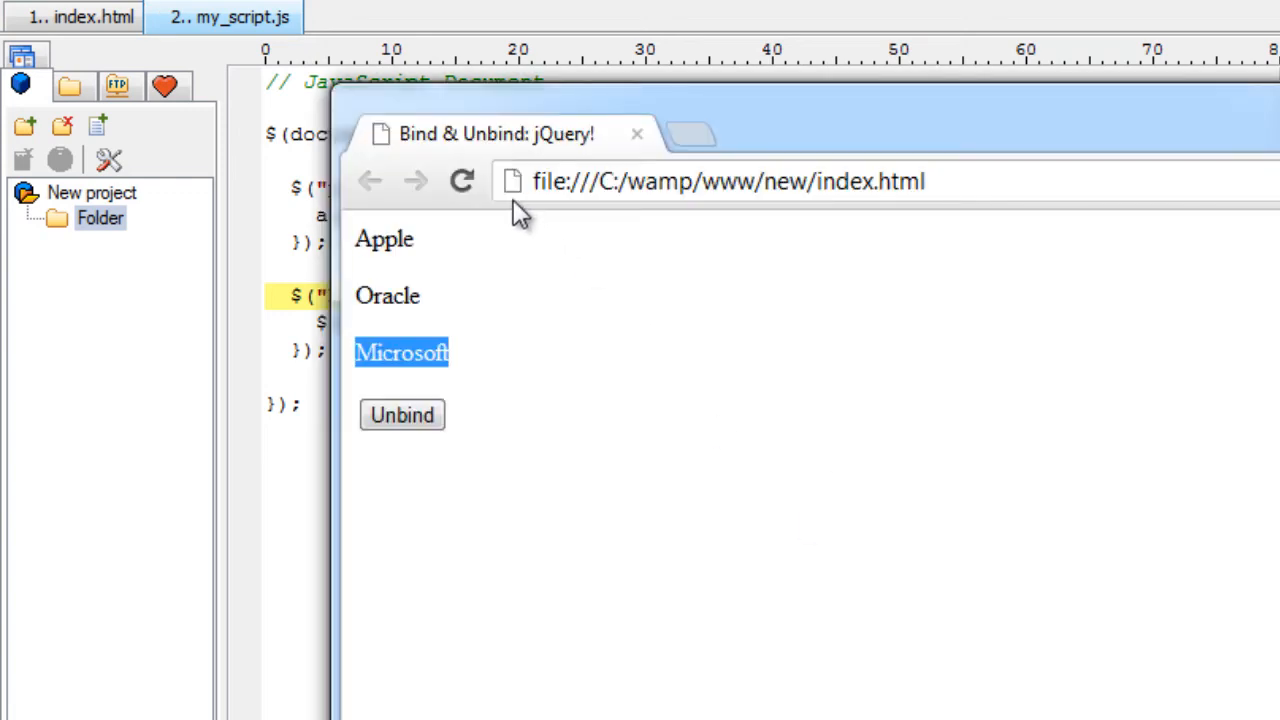
Click the Apple, Oracle and Microsoft paragraphs and dismiss the resulting text alerts
click(385, 239)
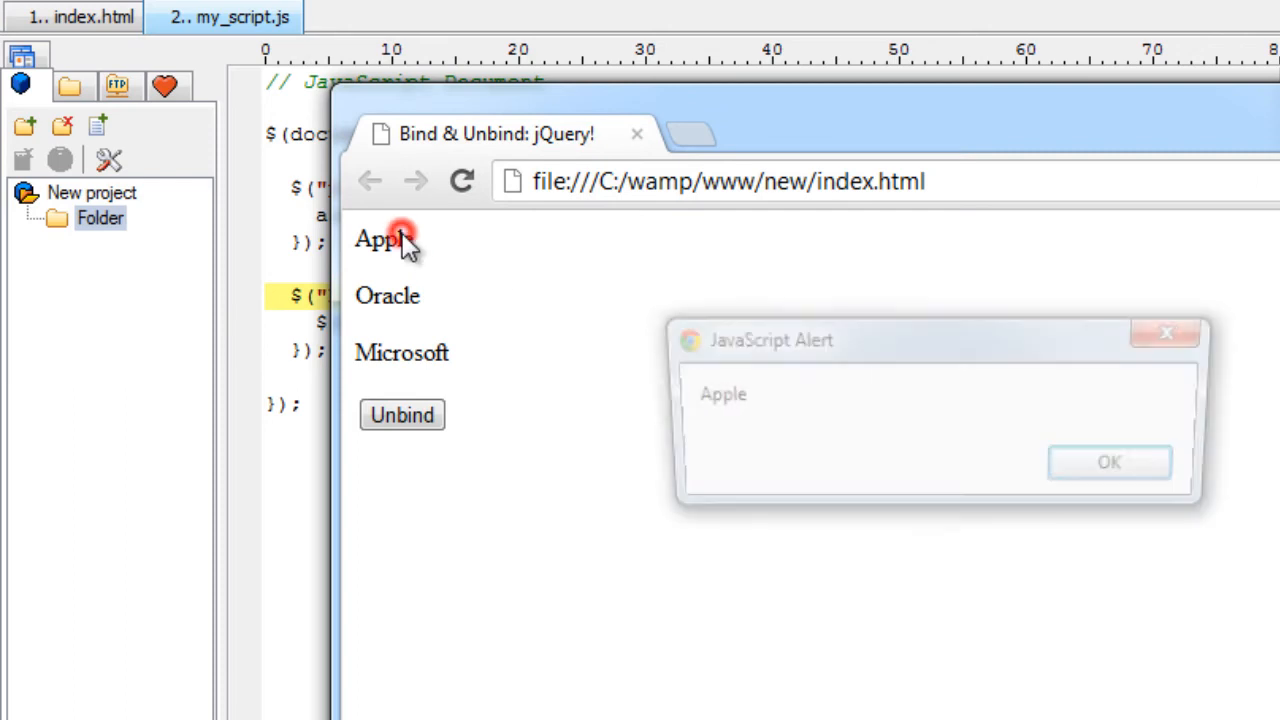
click(1108, 461)
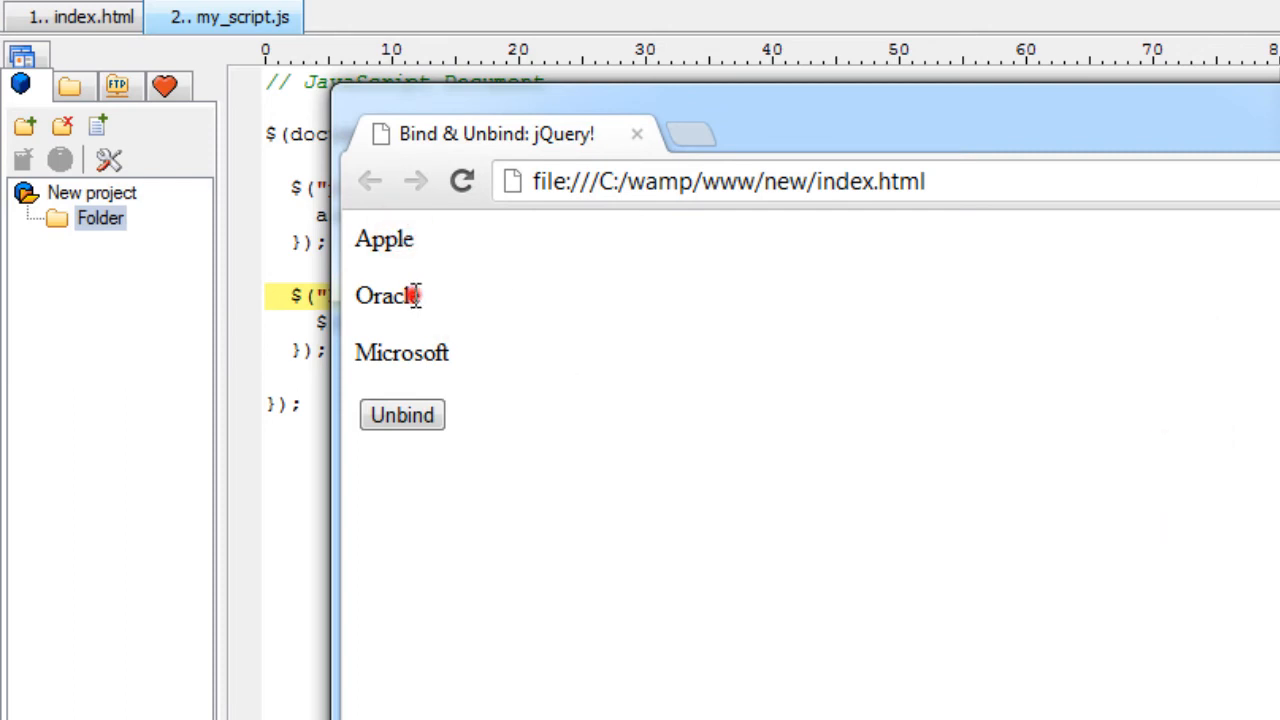
click(401, 352)
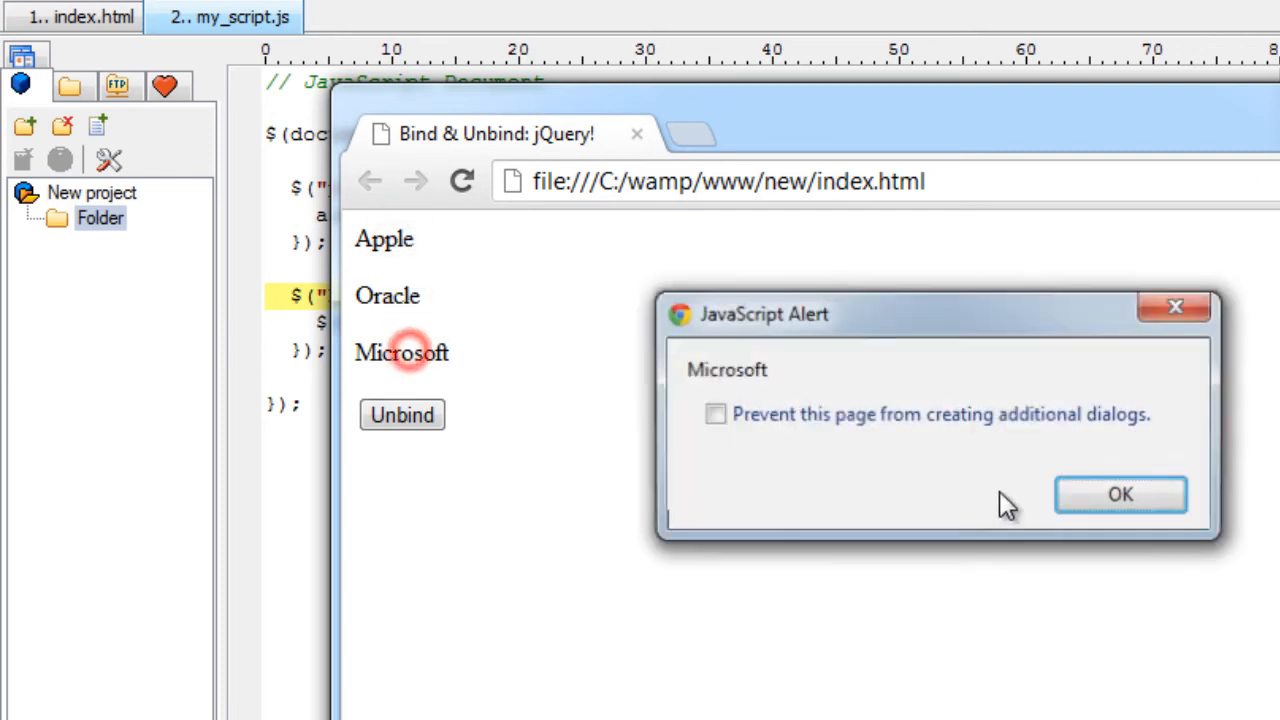
click(1120, 494)
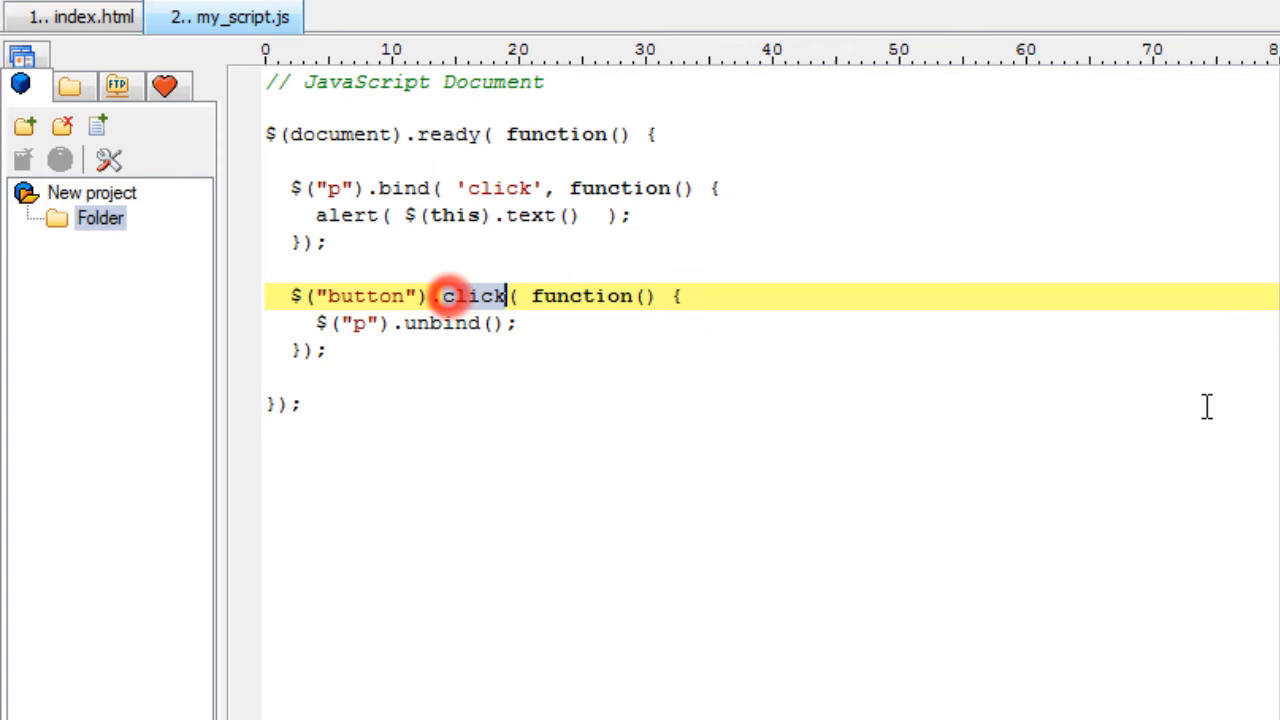
Replace the button's .click with .bind( 'click', ahead of function()
text(bind)
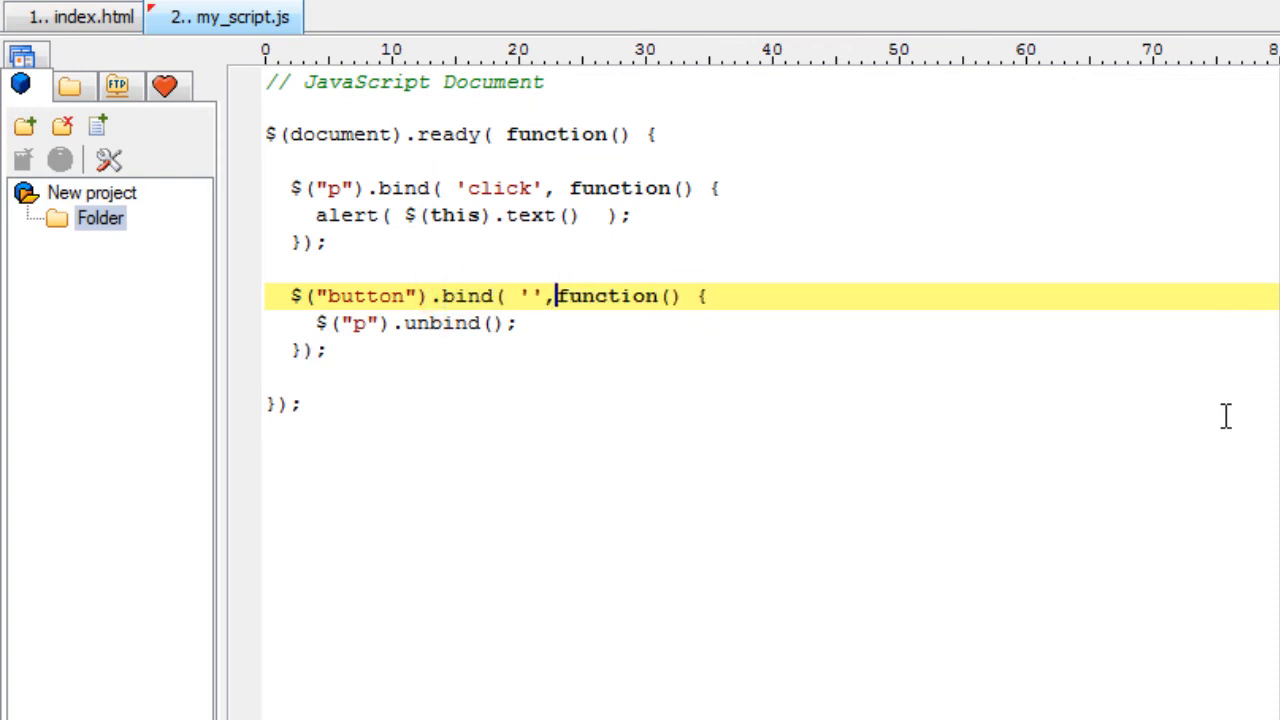
text(click)
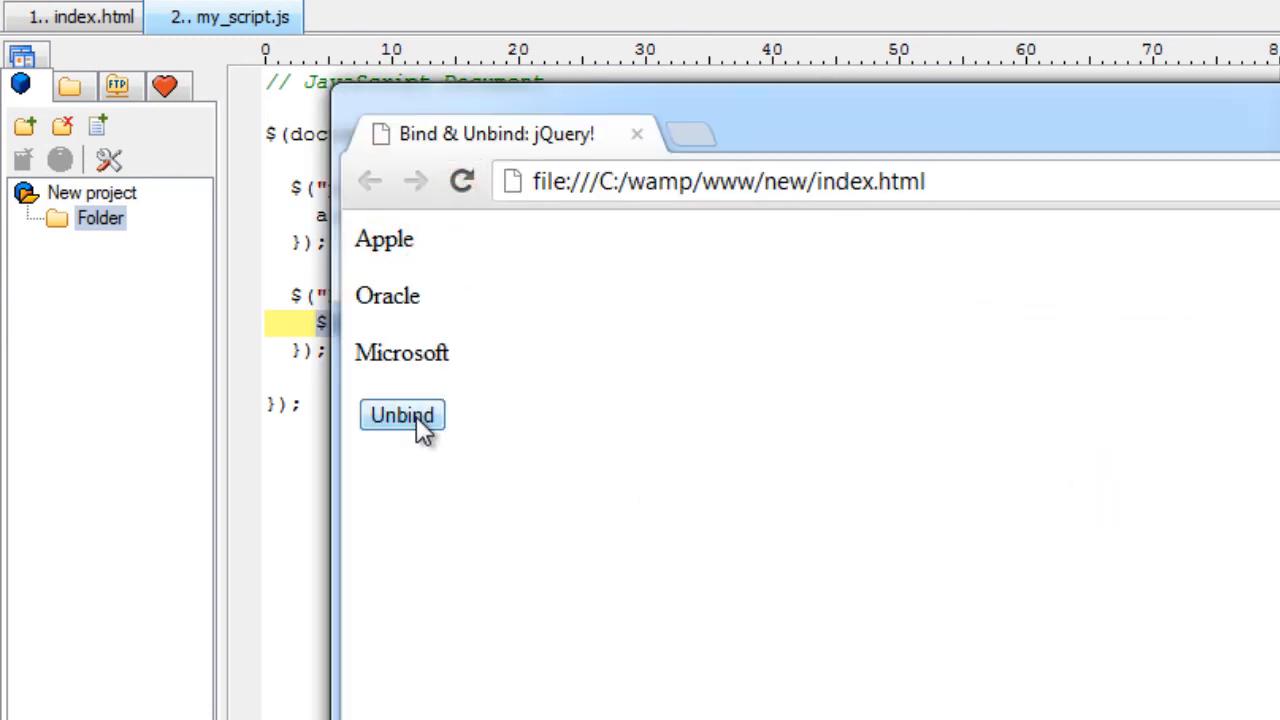
Use the Unbind button so clicking Apple no longer raises an alert
click(401, 415)
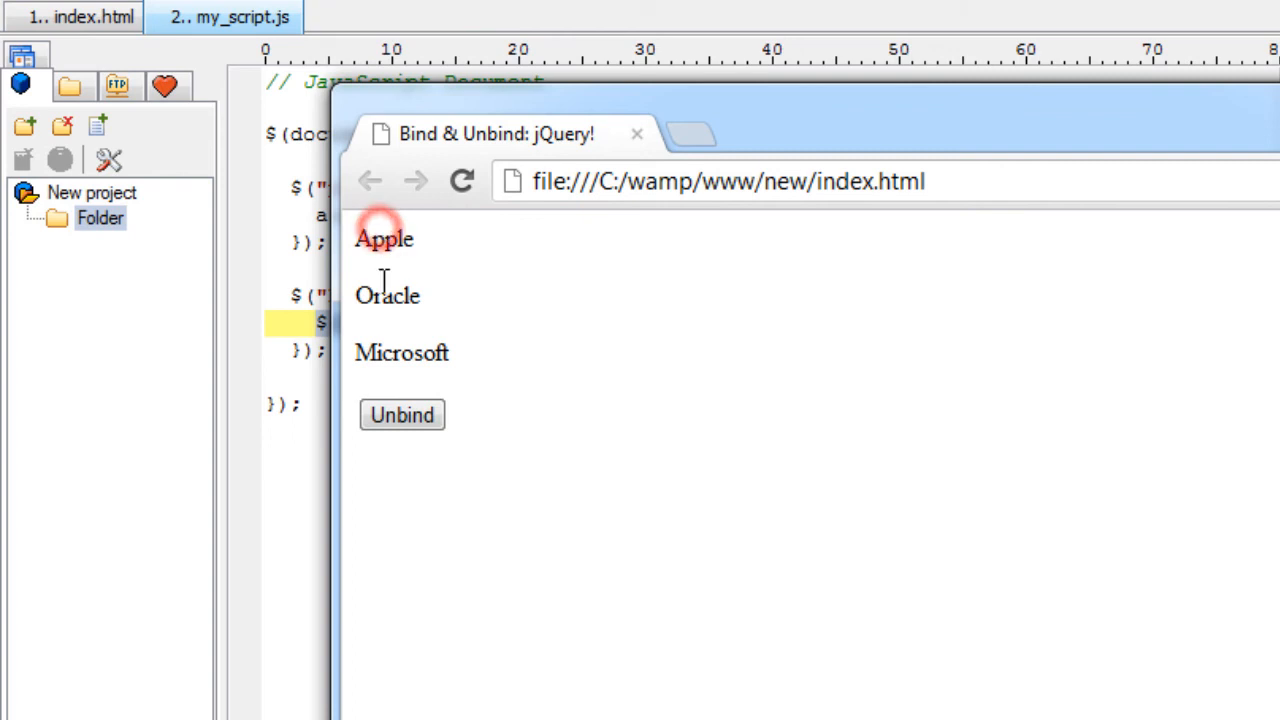